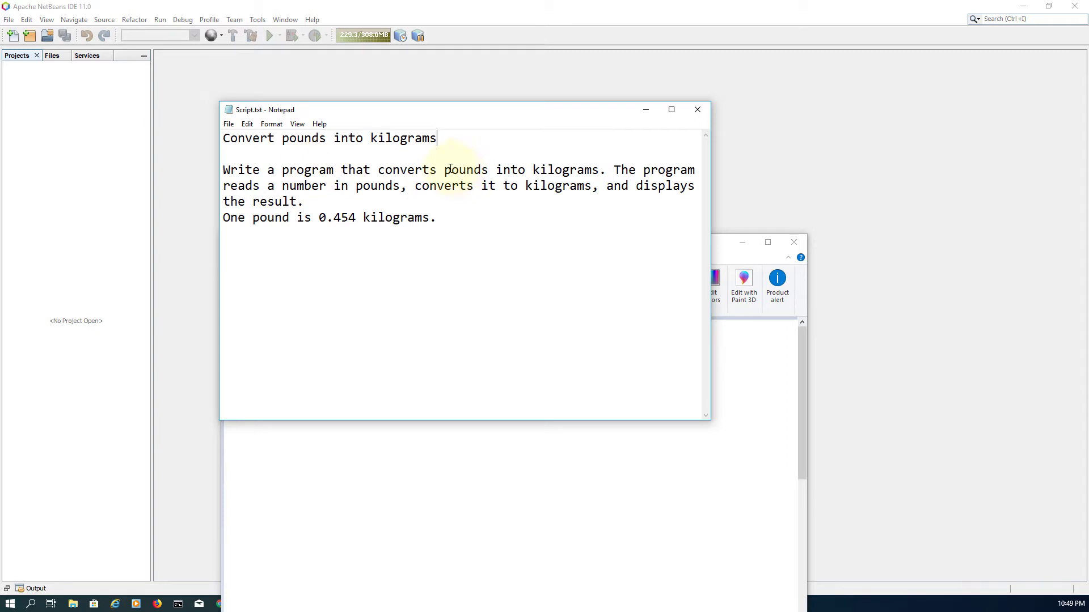
# Highlight the Notepad sentences about converting to kilograms and displaying the result (1 lb = 0.454 kg).
pyautogui.moveTo(442, 169); pyautogui.dragTo(599, 169)
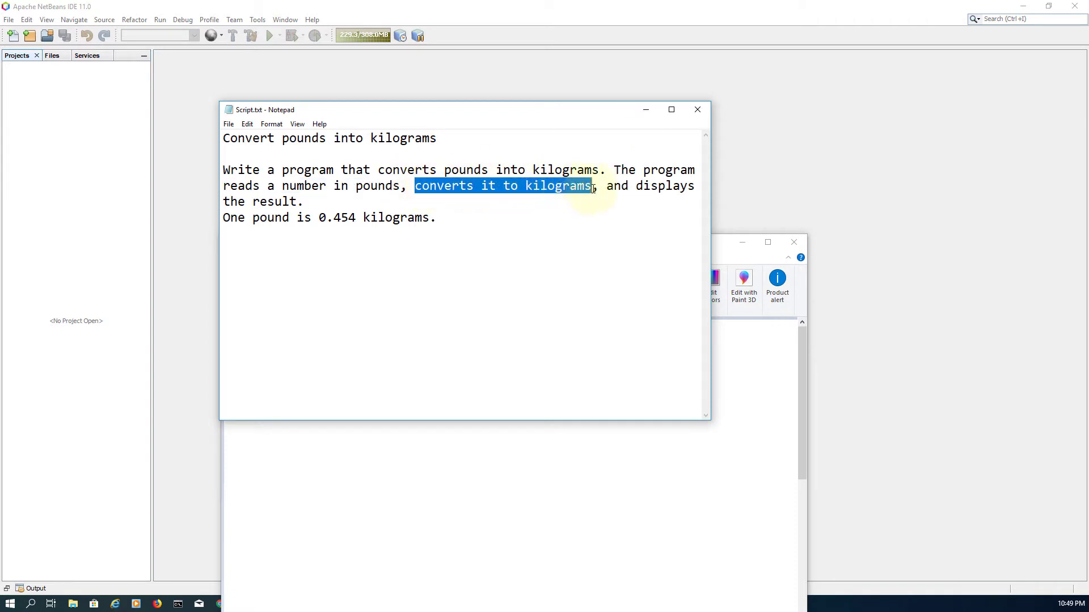
pyautogui.moveTo(595, 185); pyautogui.dragTo(436, 218)
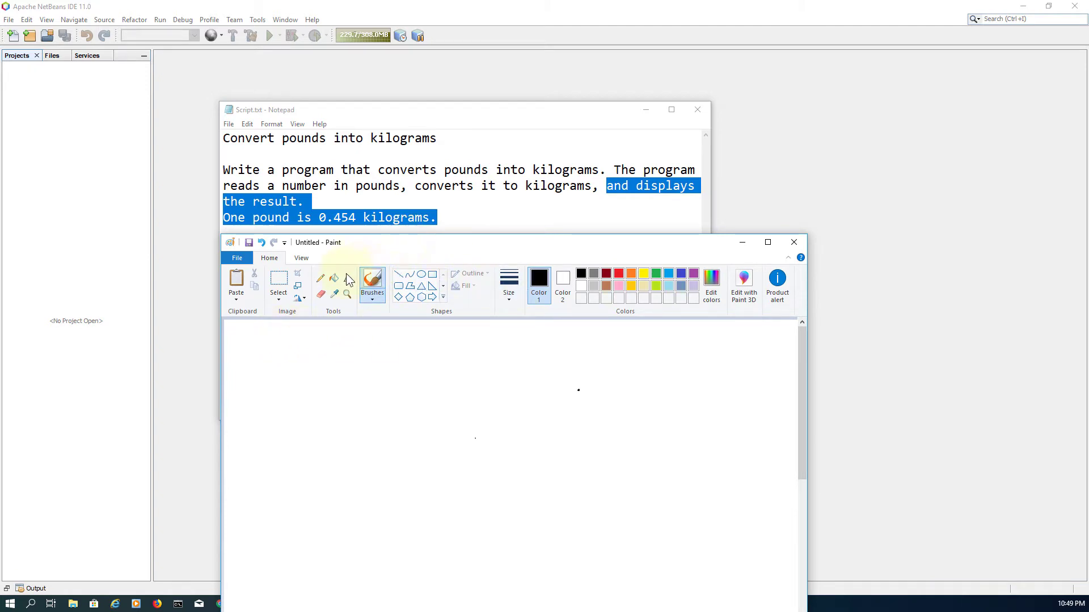
# Start a text box listing Input with 'pounds' beneath and the Process heading.
pyautogui.click(334, 285)
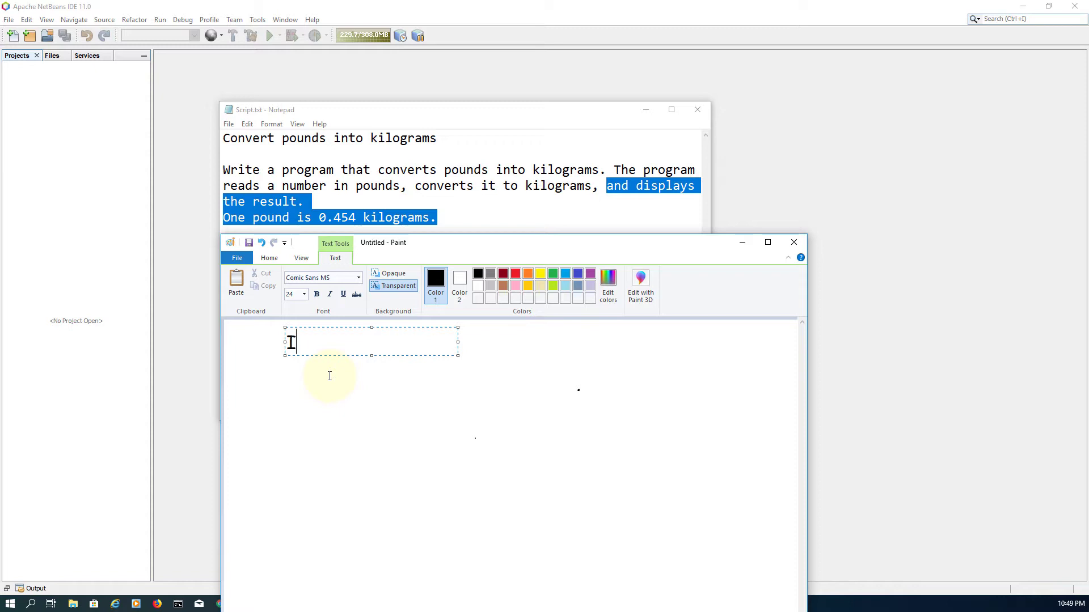
pyautogui.write('Input')
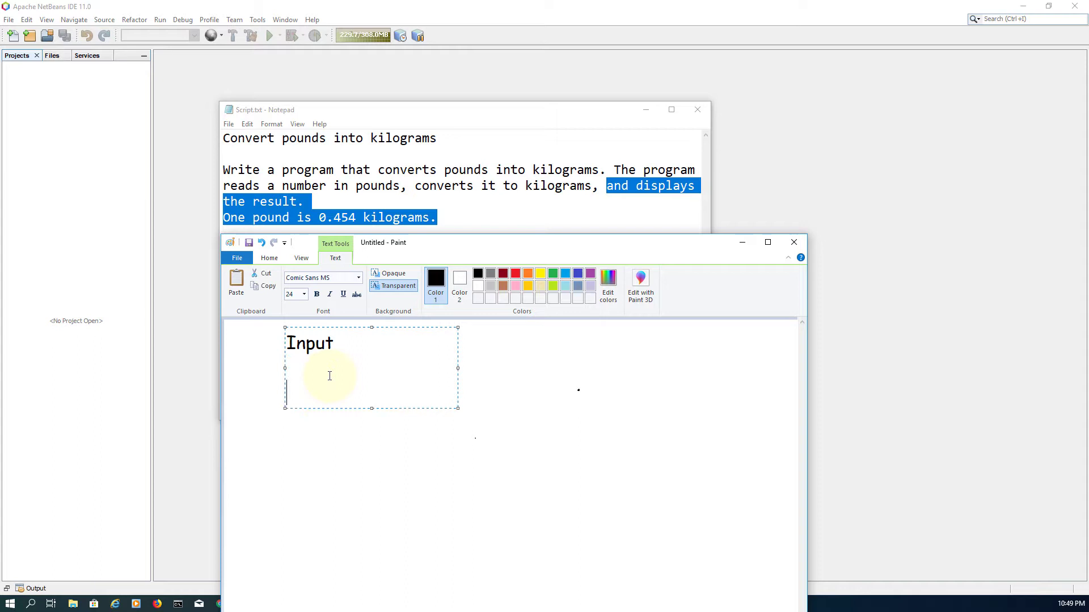
pyautogui.write('pounds')
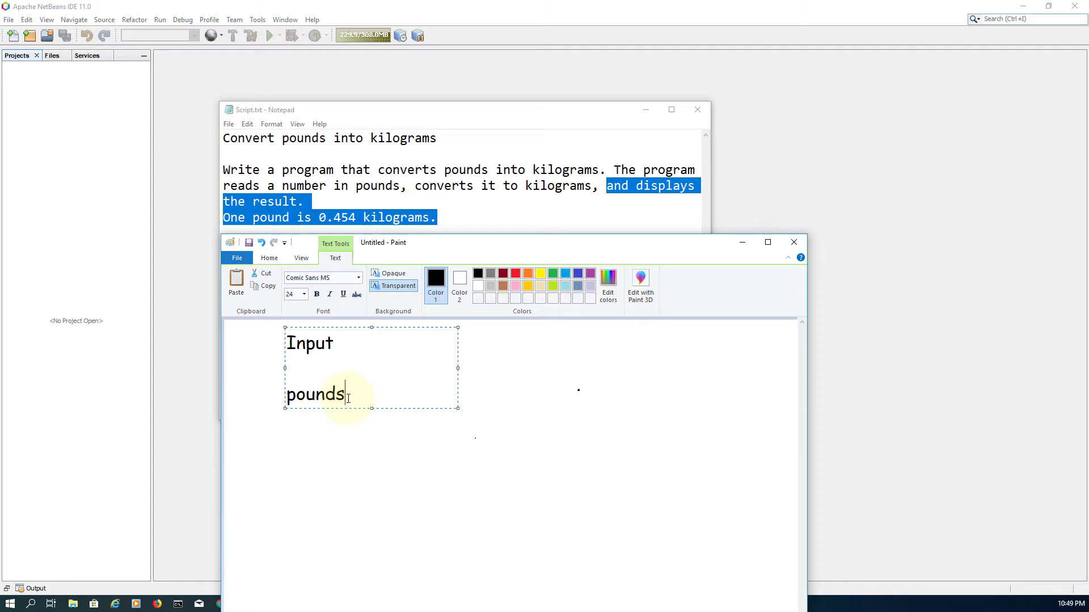
pyautogui.write('Proce')
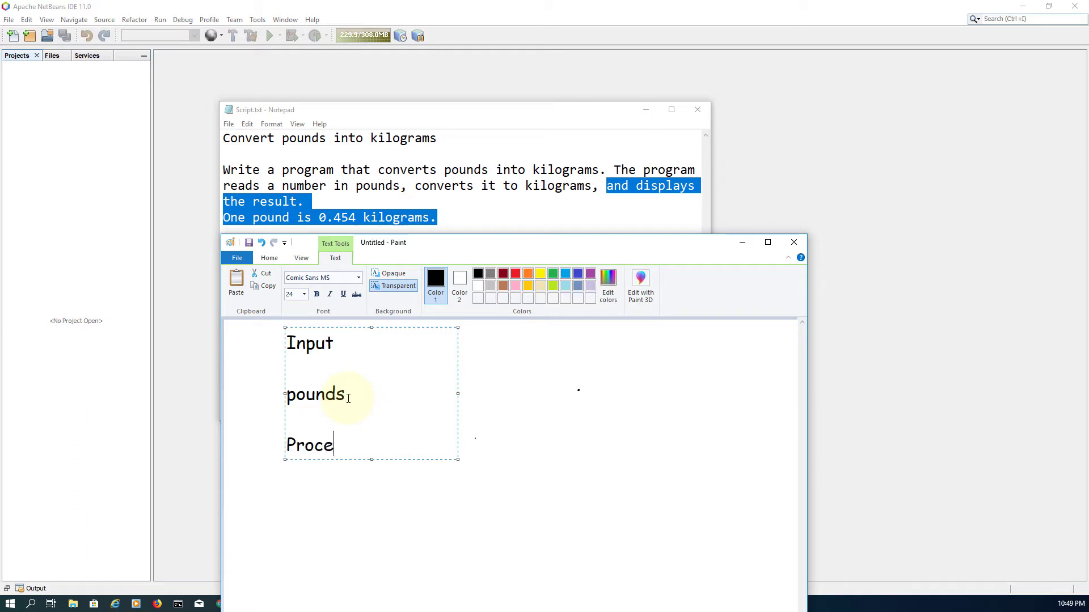
pyautogui.write('ss')
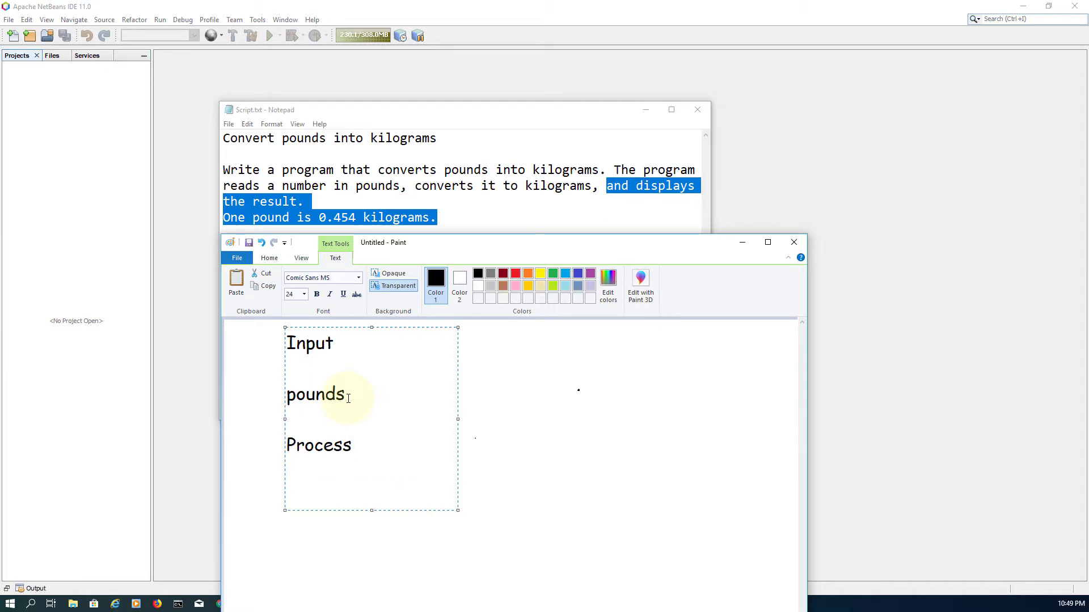
# Add 'convert it (pounds) to kilograms' under Process and widen the text box to fit it.
pyautogui.write('Convert it (')
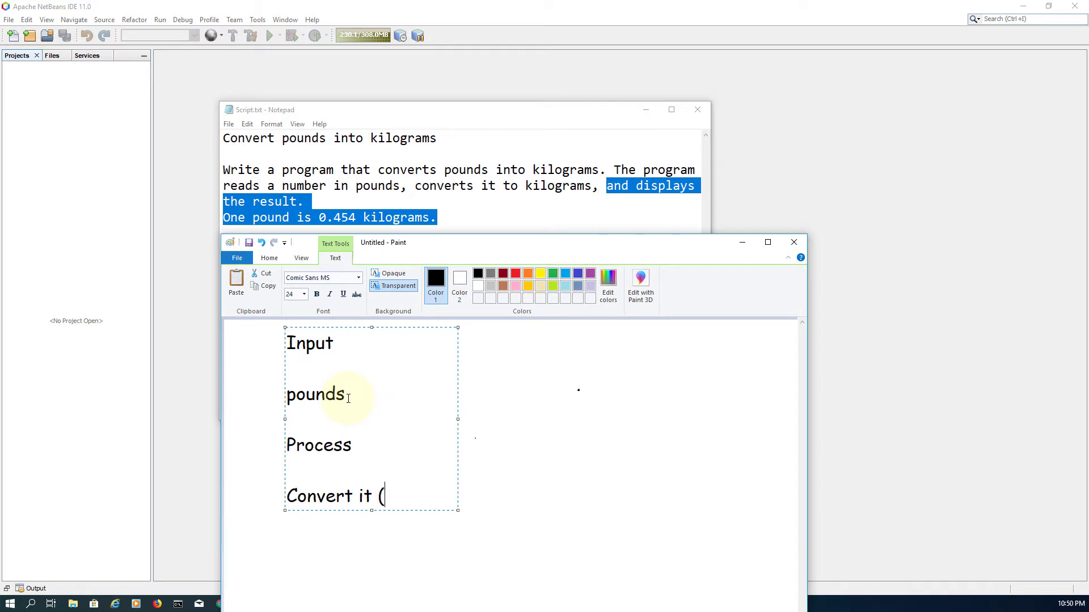
pyautogui.write('pounds) to kilo')
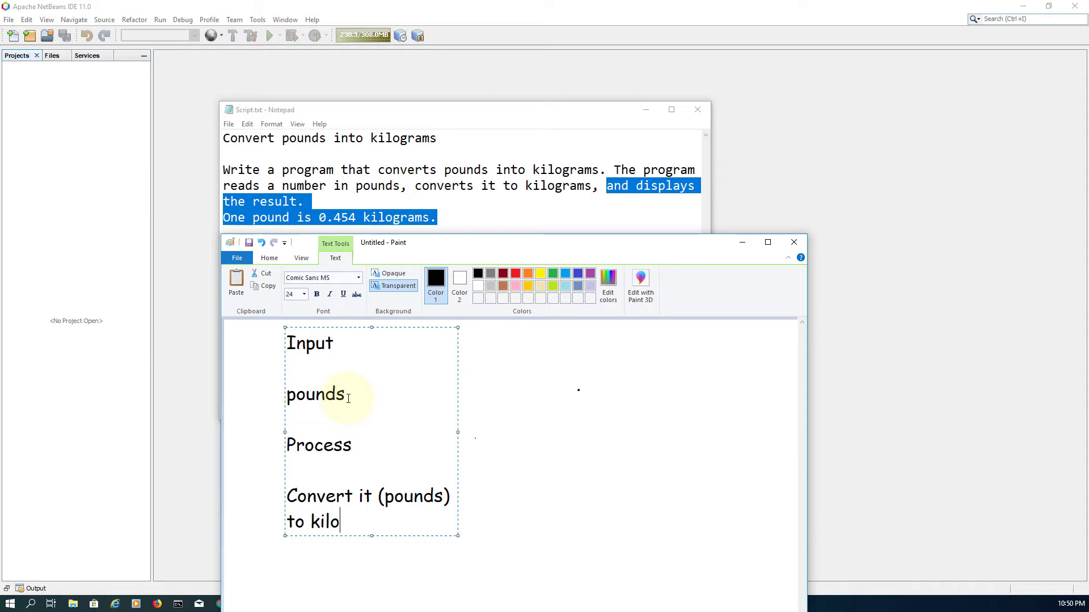
pyautogui.write('grams')
pyautogui.write('c')
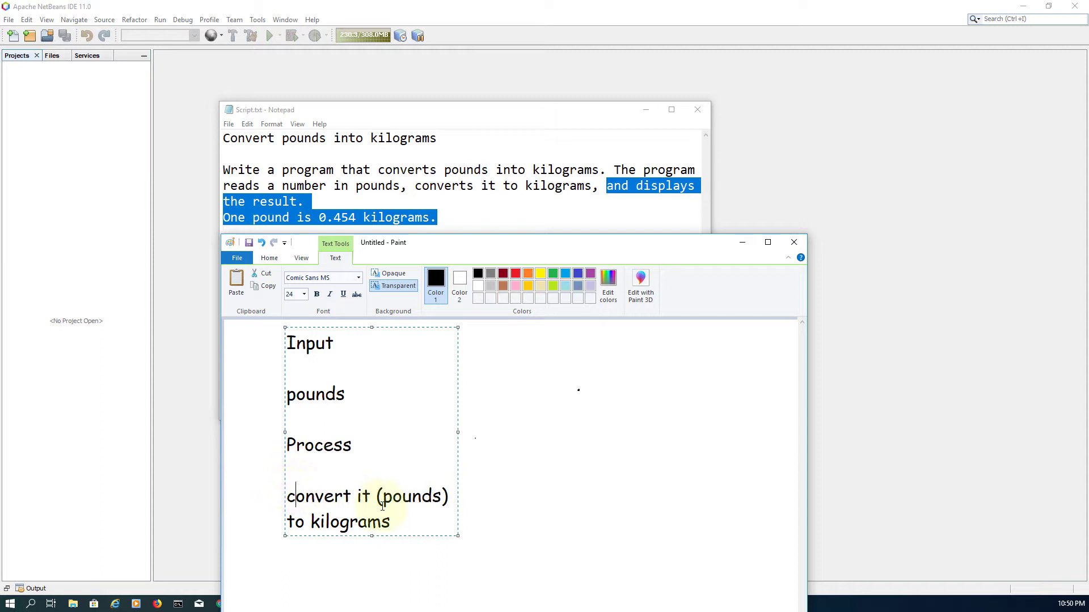
pyautogui.moveTo(457, 445); pyautogui.dragTo(604, 447)
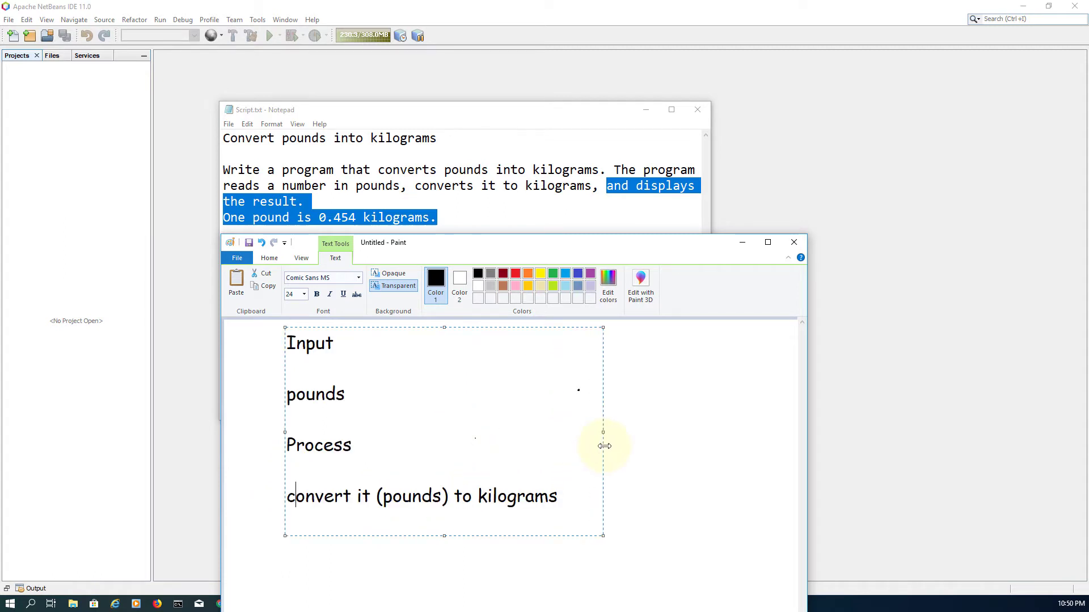
pyautogui.moveTo(351, 409)
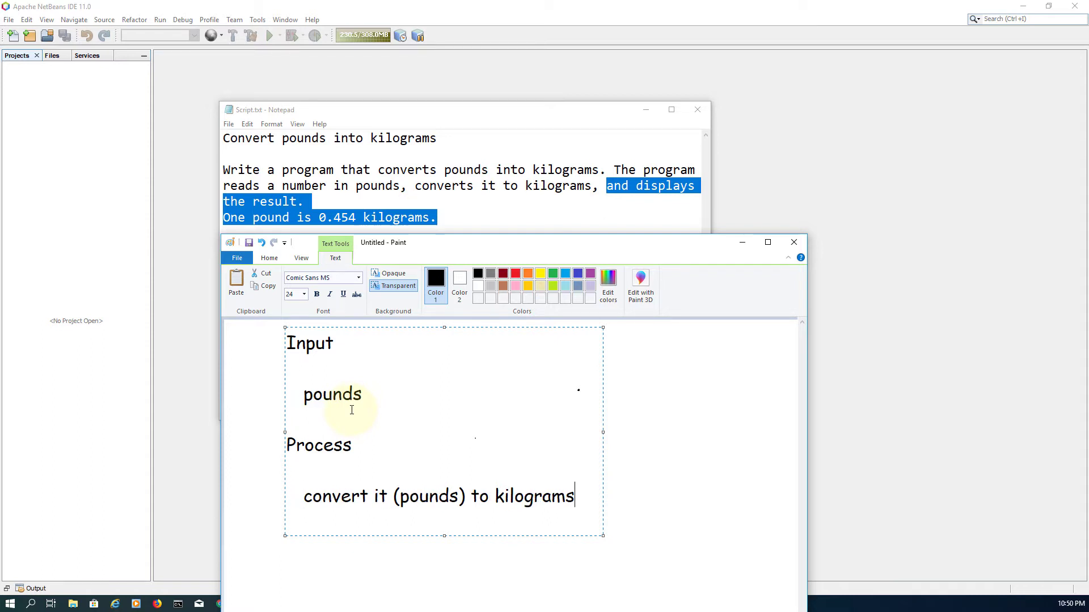
# Add an Output heading with 'kilograms' beneath and move Paint right to uncover Notepad.
pyautogui.write('o')
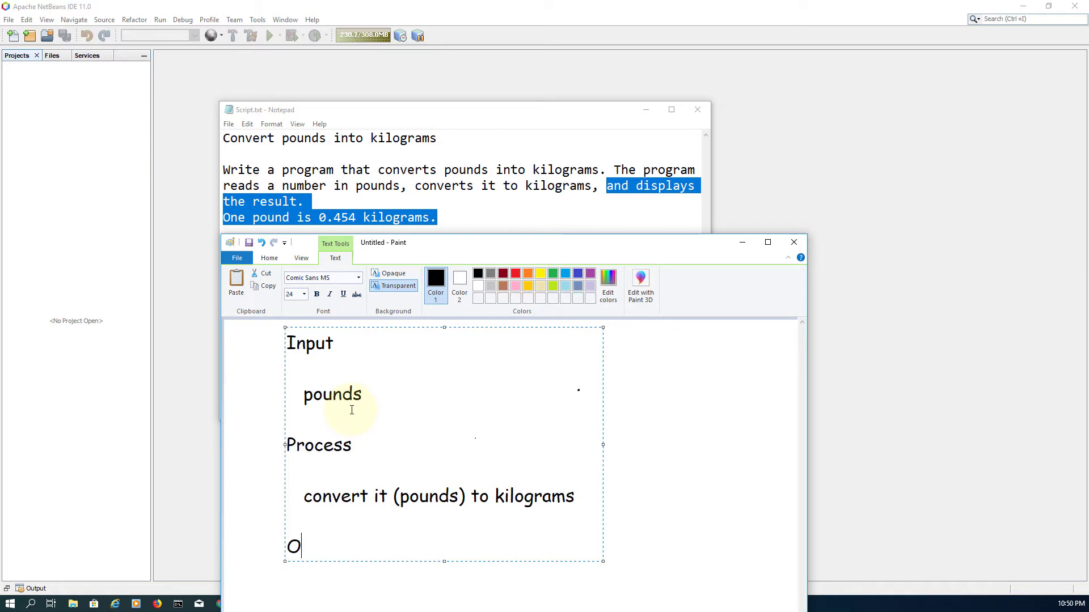
pyautogui.write('utput')
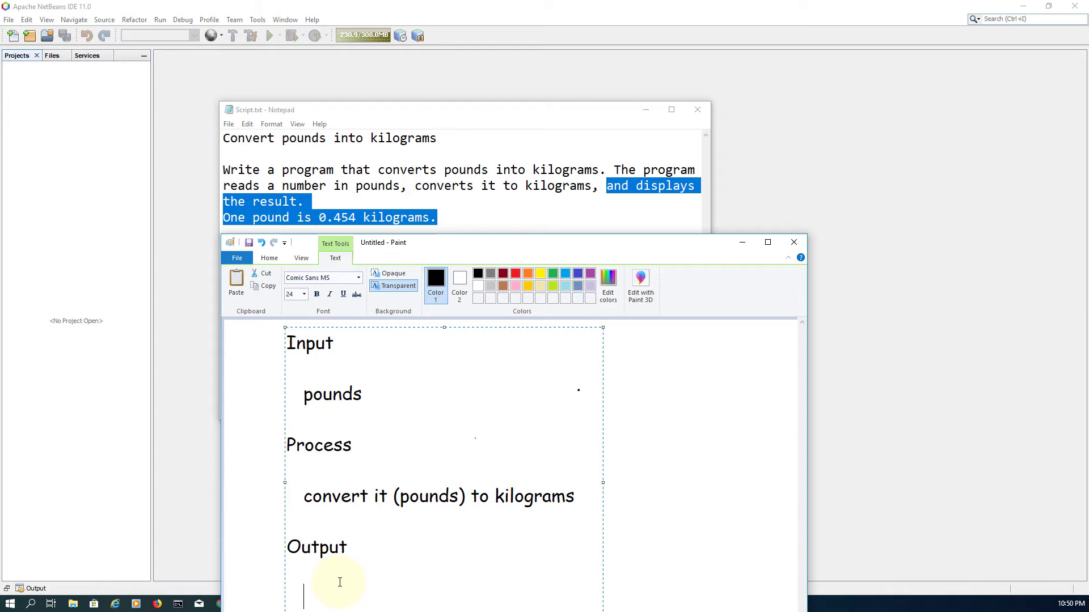
pyautogui.write('k')
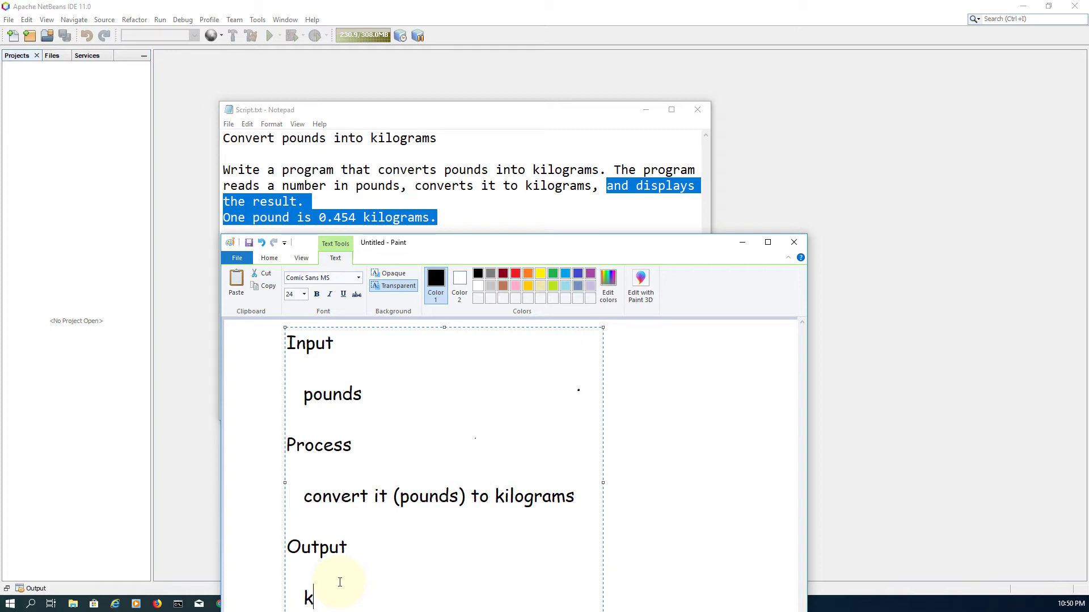
pyautogui.write('ilogram')
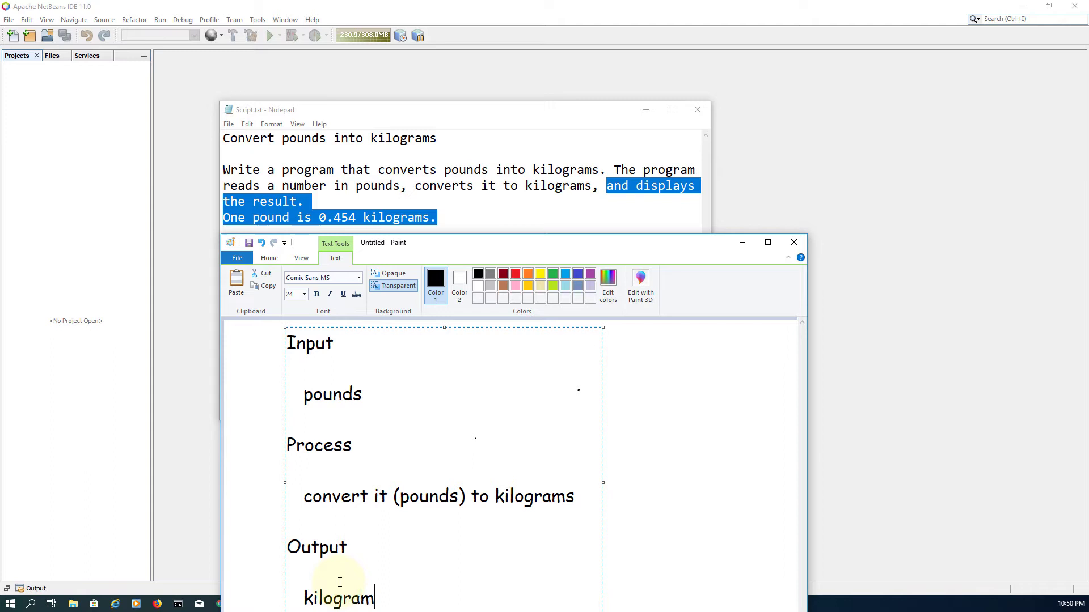
pyautogui.write('s')
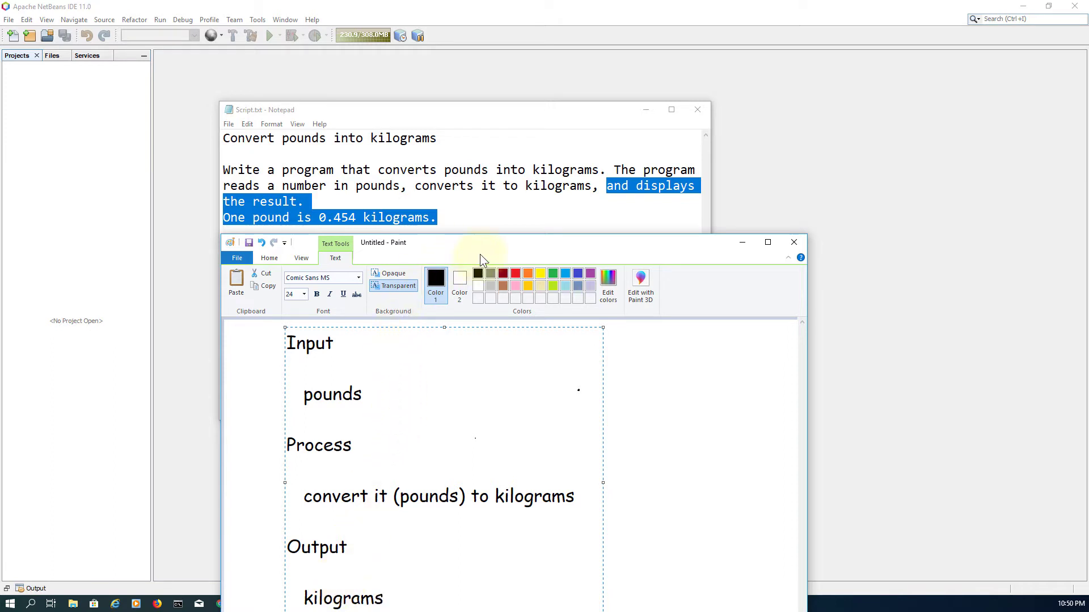
pyautogui.moveTo(486, 243); pyautogui.dragTo(715, 213)
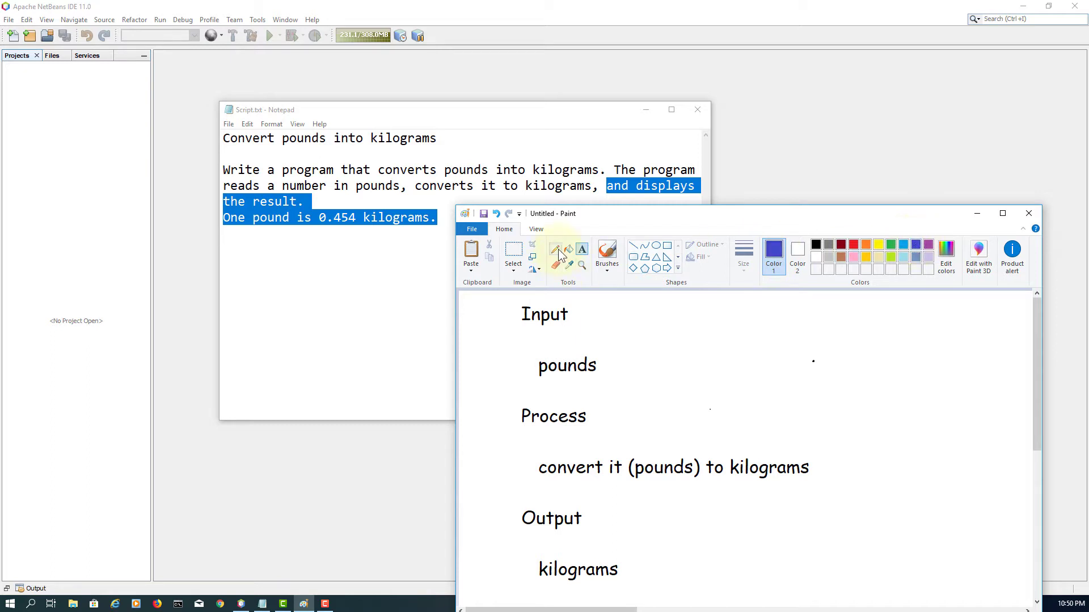
# Pencil small boxes beside pounds, after the process and output kilograms lines, and above '(pounds)'.
pyautogui.click(555, 248)
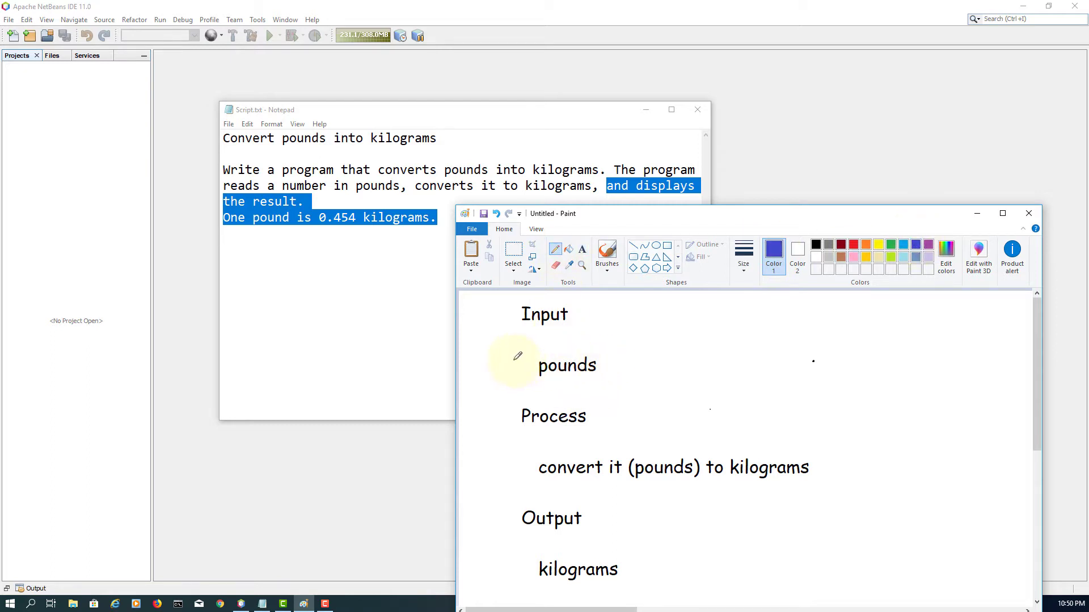
pyautogui.moveTo(500, 340); pyautogui.dragTo(514, 382)
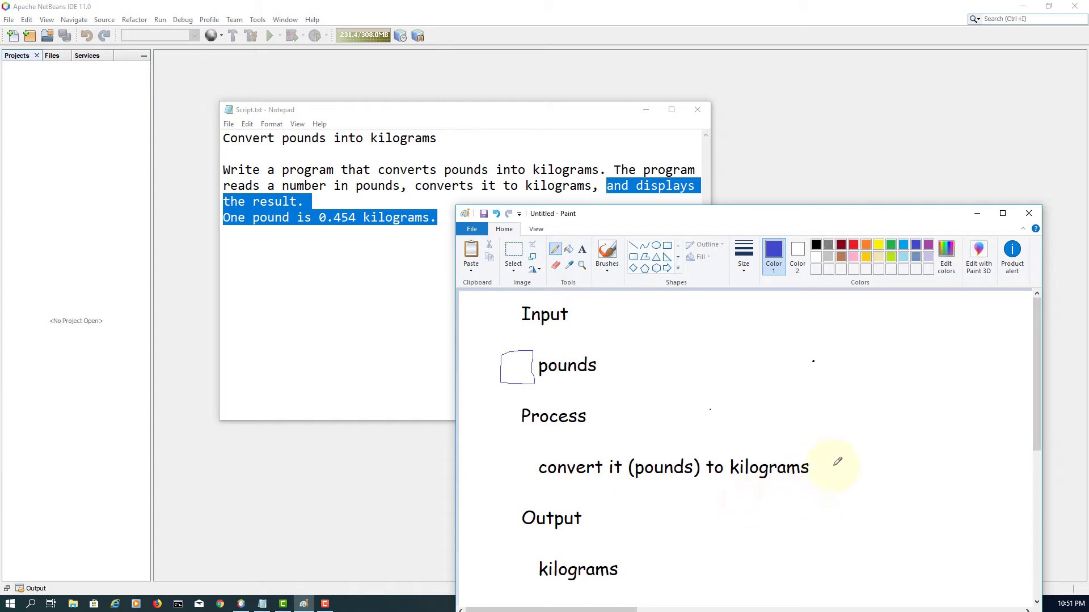
pyautogui.moveTo(819, 449)
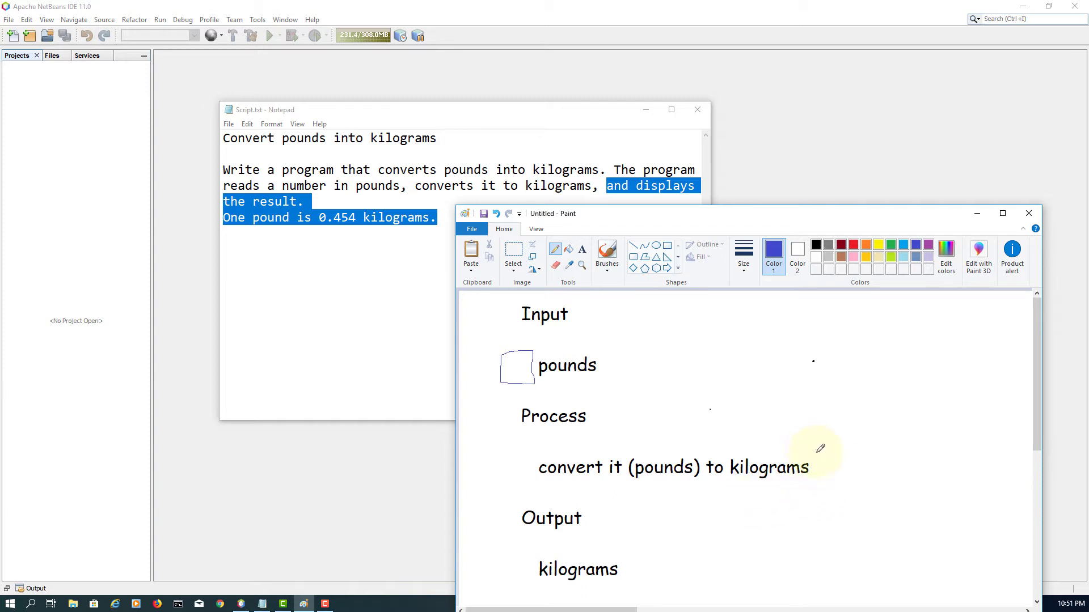
pyautogui.moveTo(819, 448); pyautogui.dragTo(844, 484)
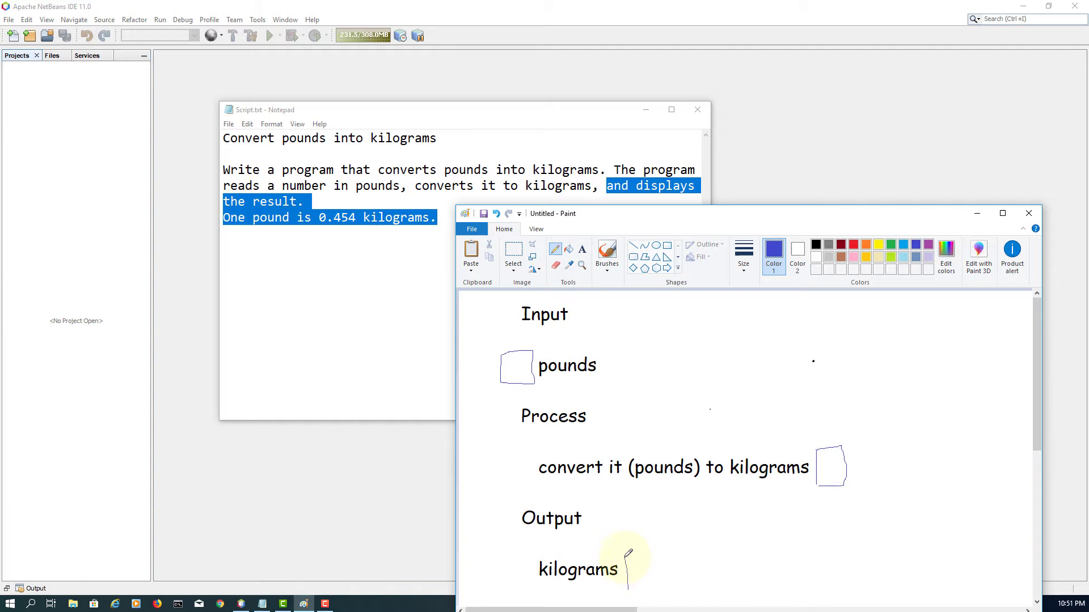
pyautogui.moveTo(622, 559); pyautogui.dragTo(677, 586)
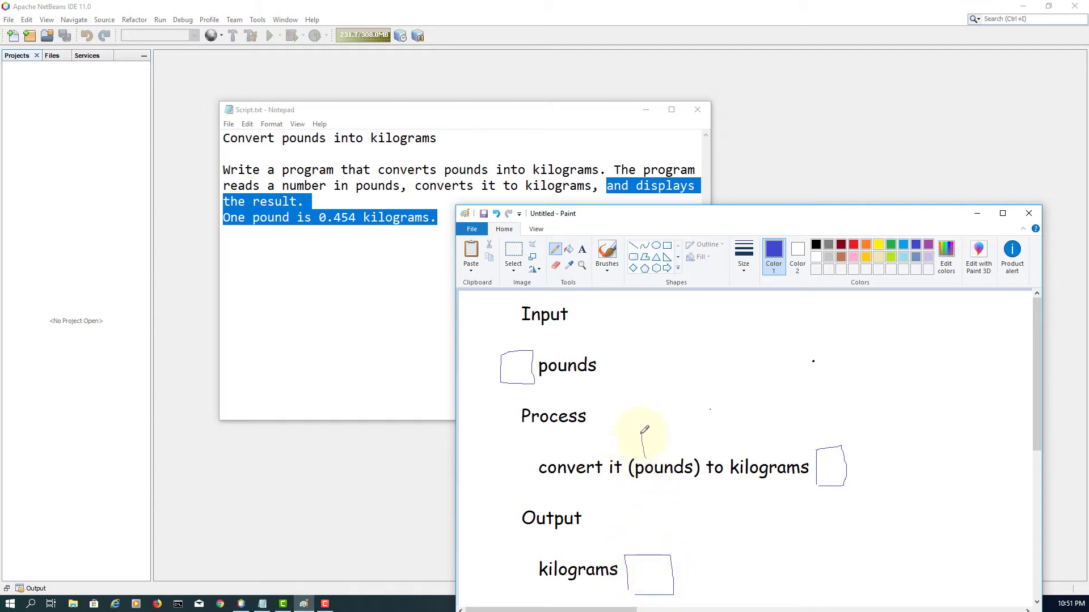
pyautogui.moveTo(629, 431); pyautogui.dragTo(677, 459)
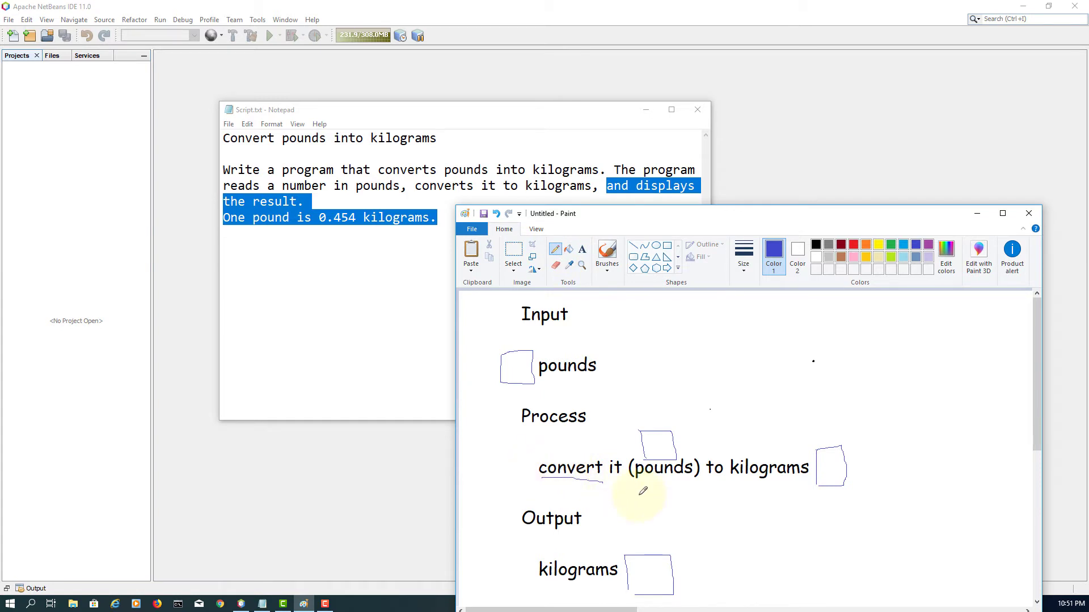
pyautogui.moveTo(653, 487)
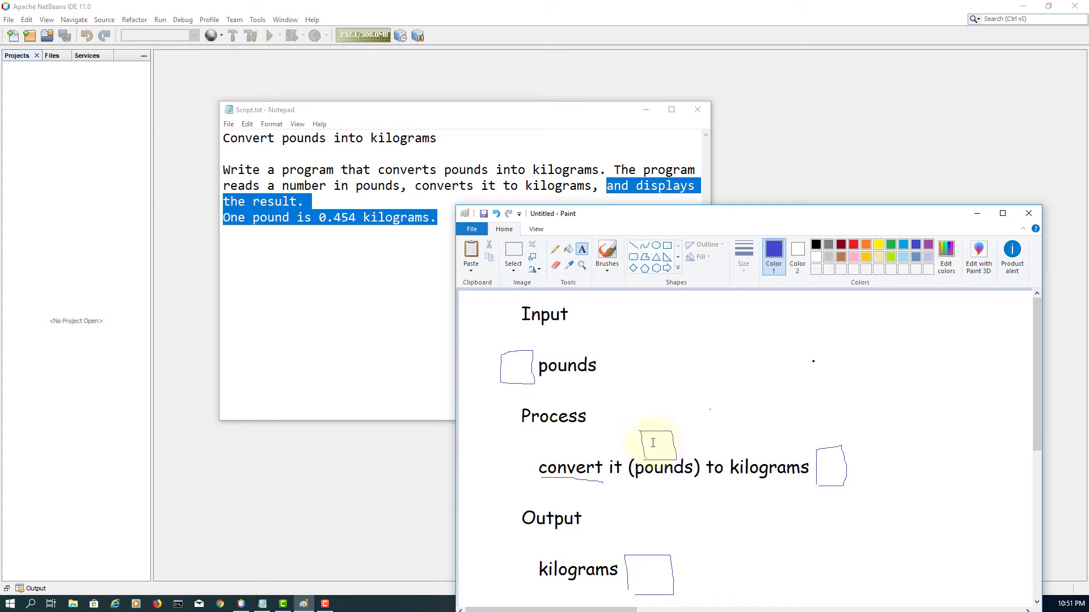
# Write 10 in the pounds box and the calculation '10 * 0.454' on the sketch.
pyautogui.write('10')
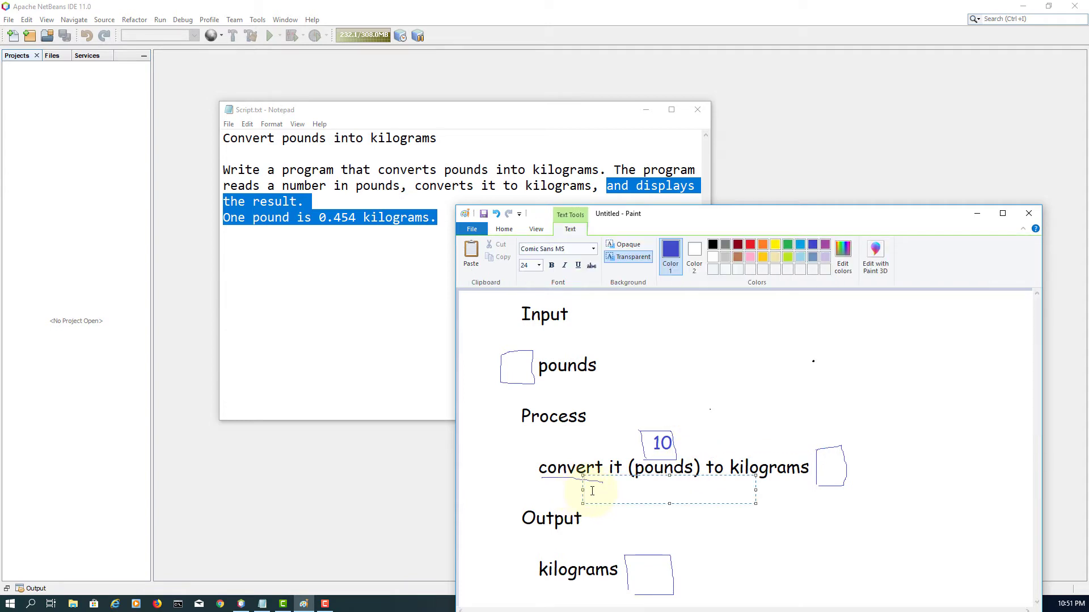
pyautogui.write('10 *')
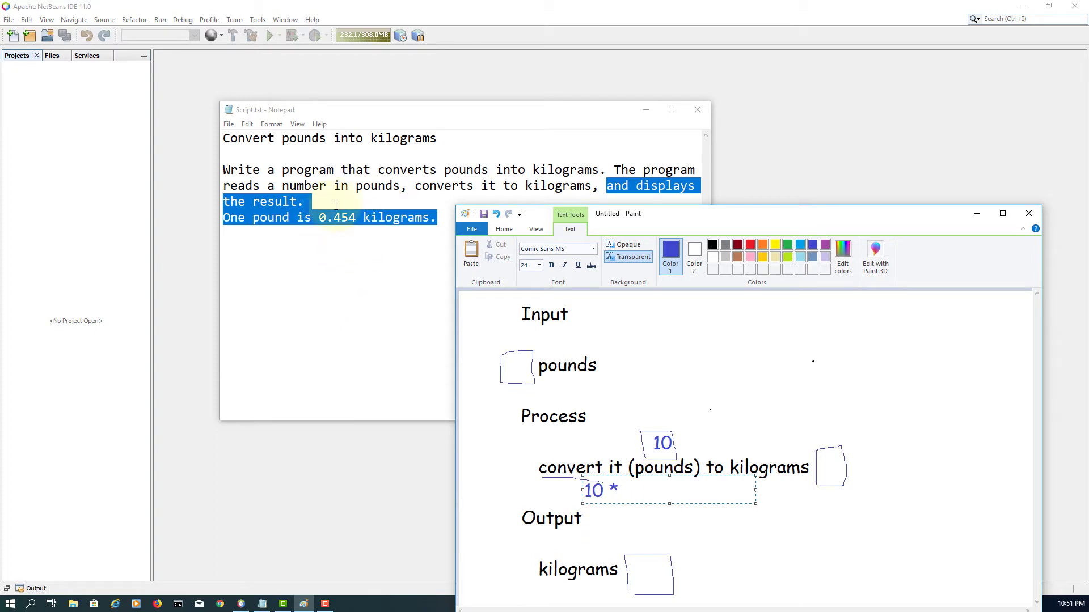
pyautogui.write('0.')
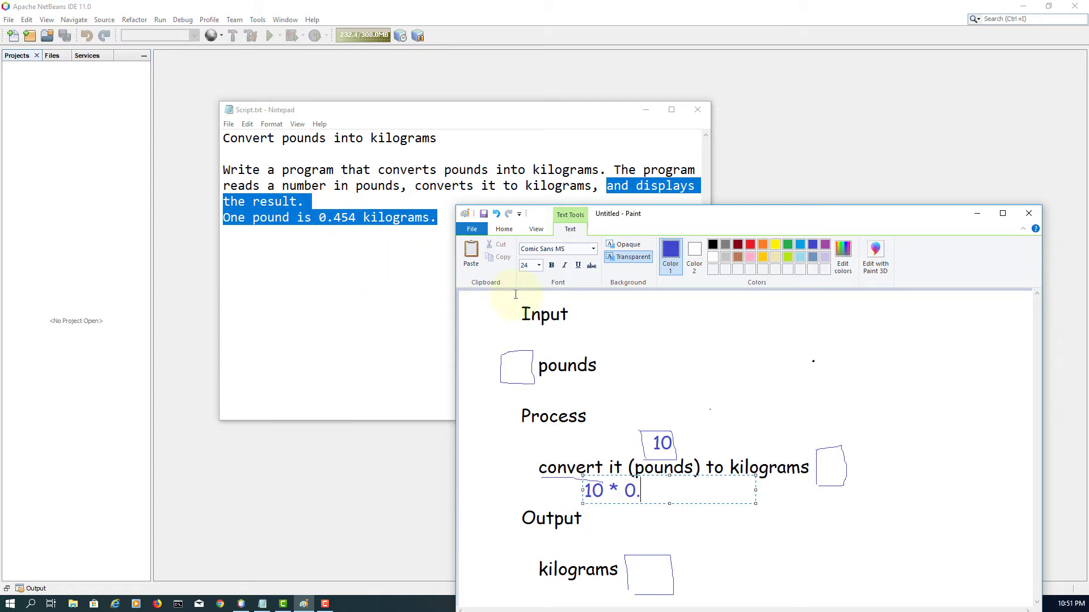
pyautogui.write('454')
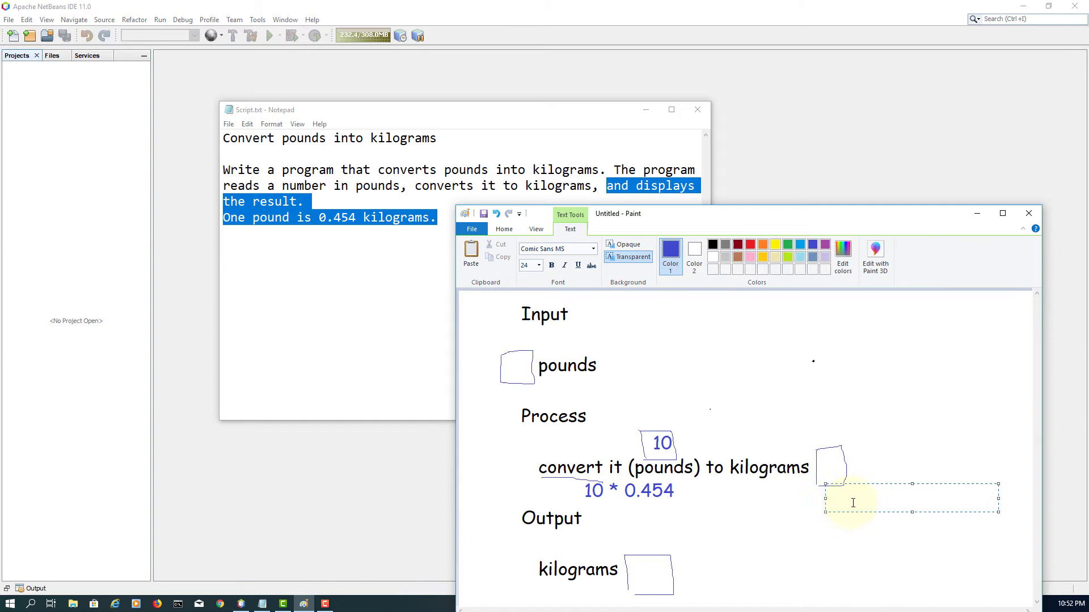
# Write the result 4.54 under the conversion box and in the kilograms output box.
pyautogui.write('4.')
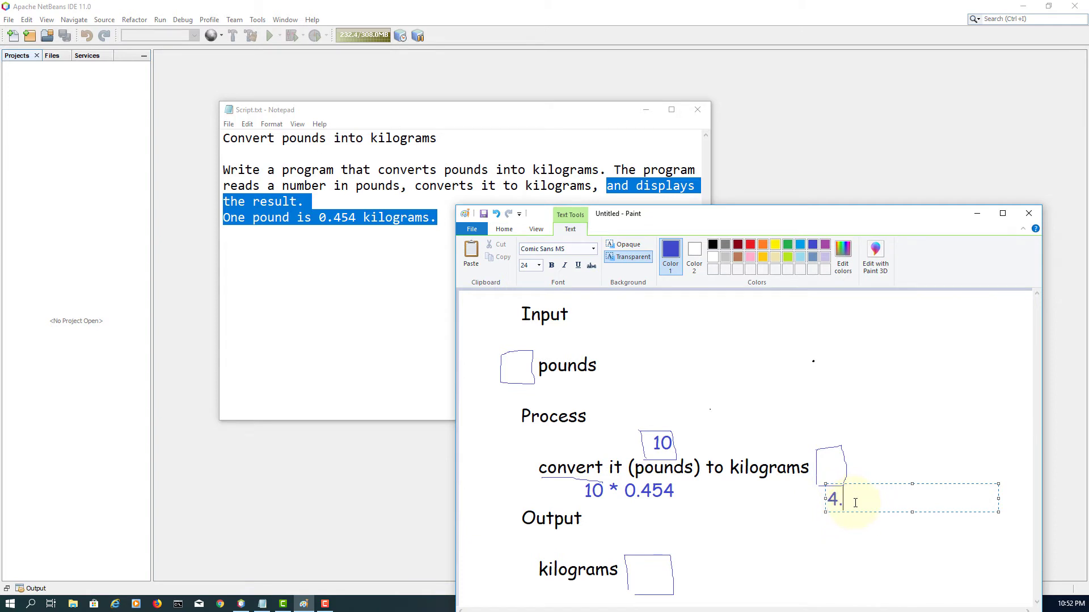
pyautogui.write('.54')
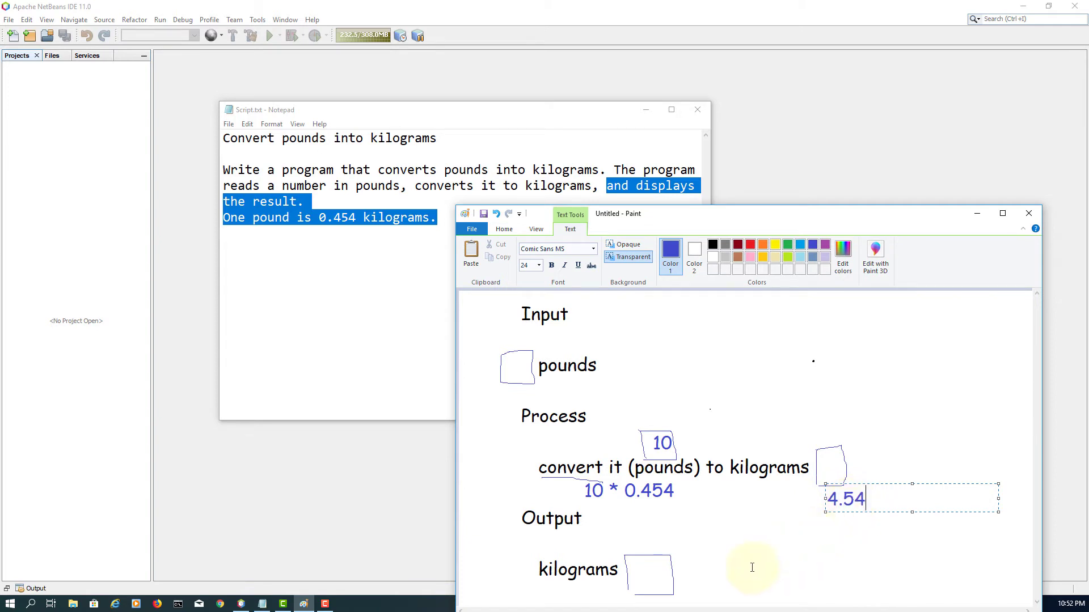
pyautogui.moveTo(647, 579)
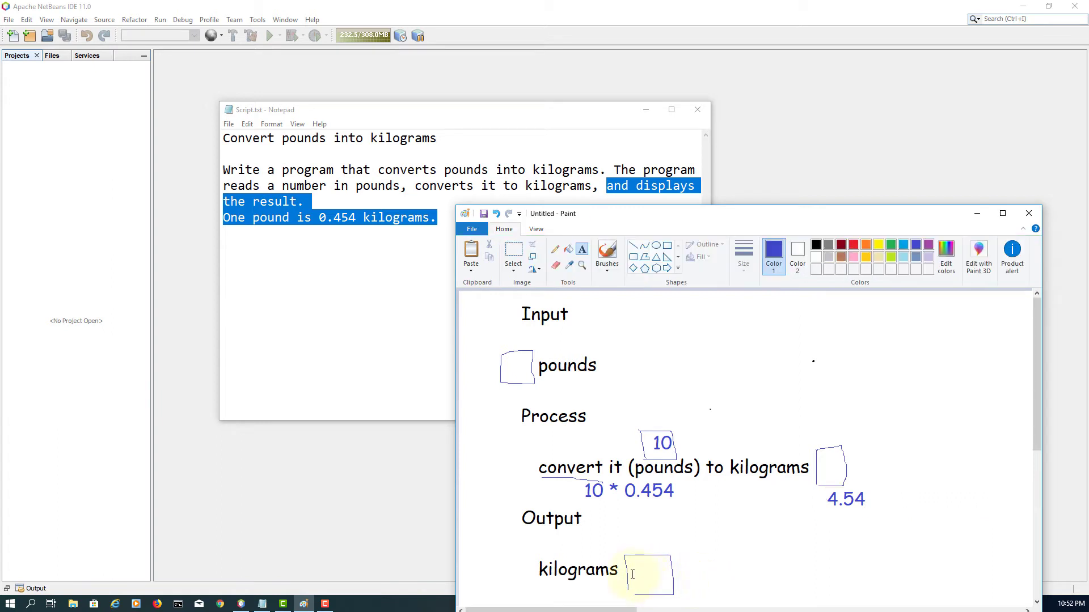
pyautogui.write('4')
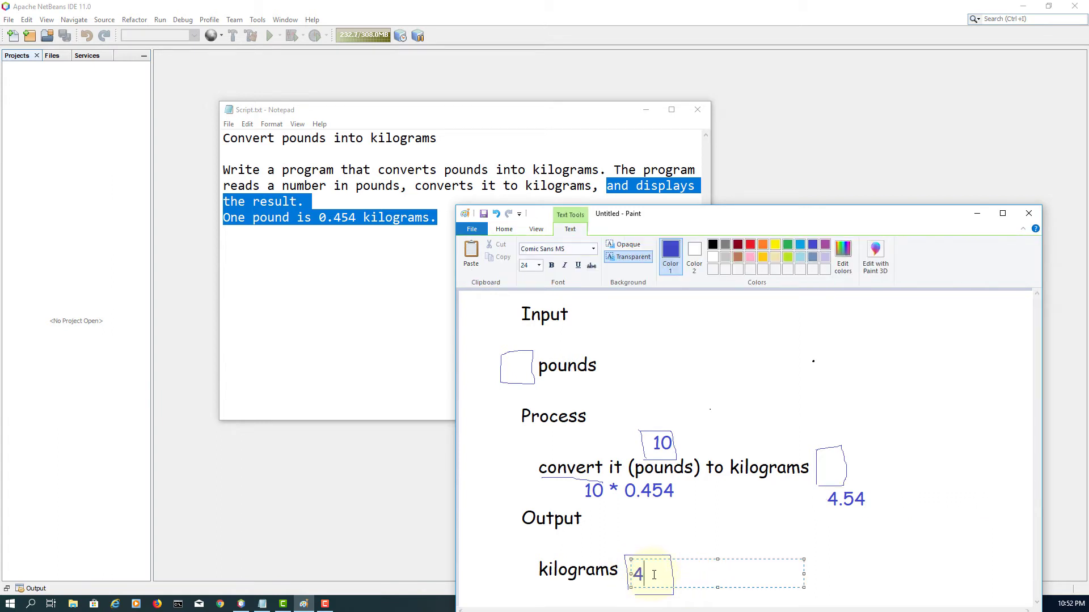
pyautogui.write('.54')
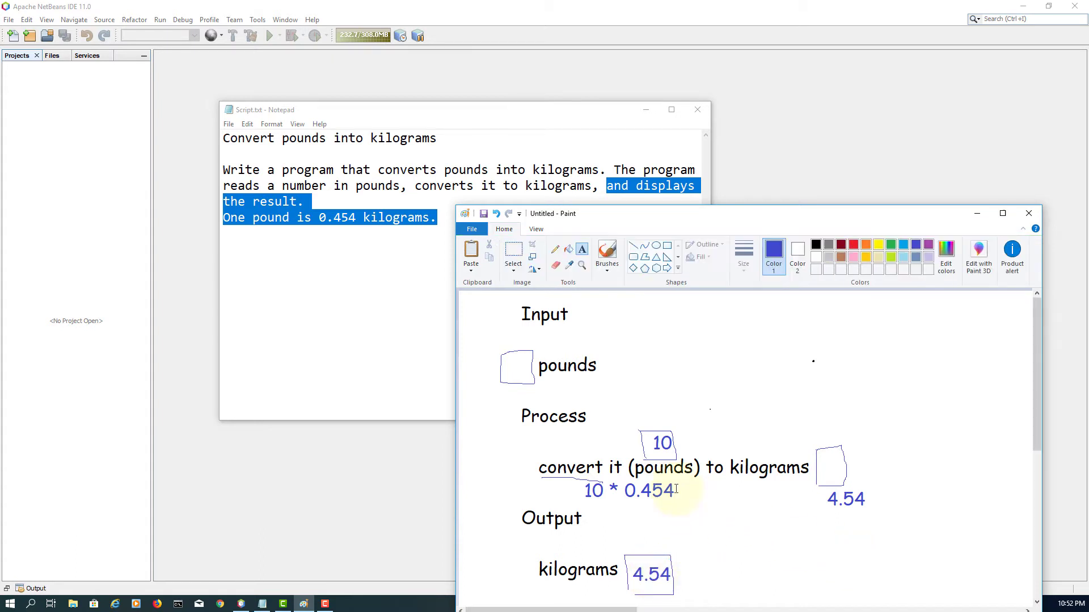
pyautogui.moveTo(508, 366)
pyautogui.write('10')
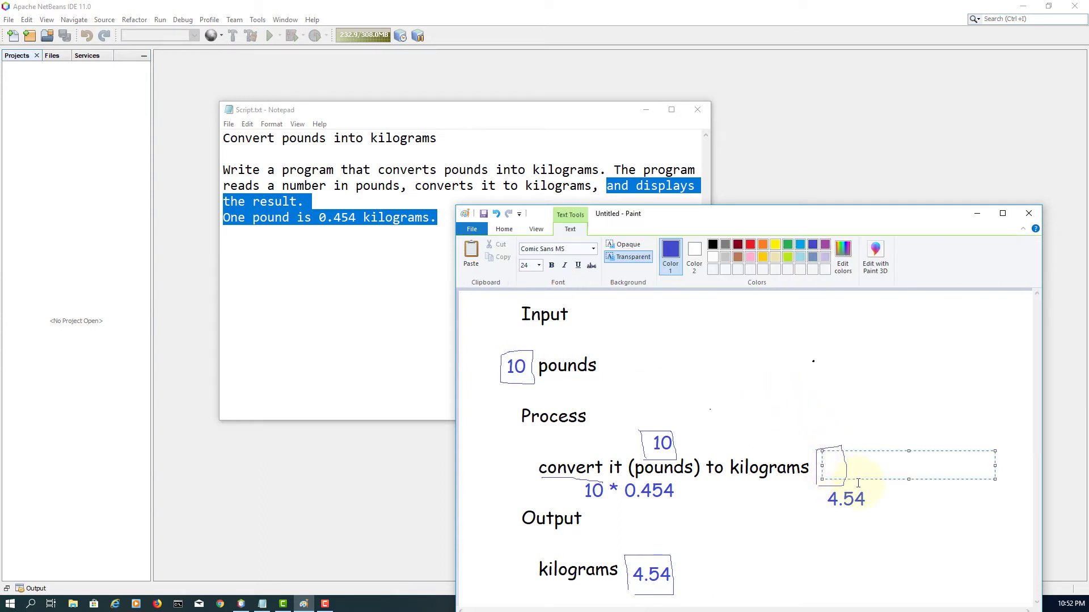
# Write 4.54 in the conversion box, then select and copy the whole Notepad problem description.
pyautogui.write('4.54')
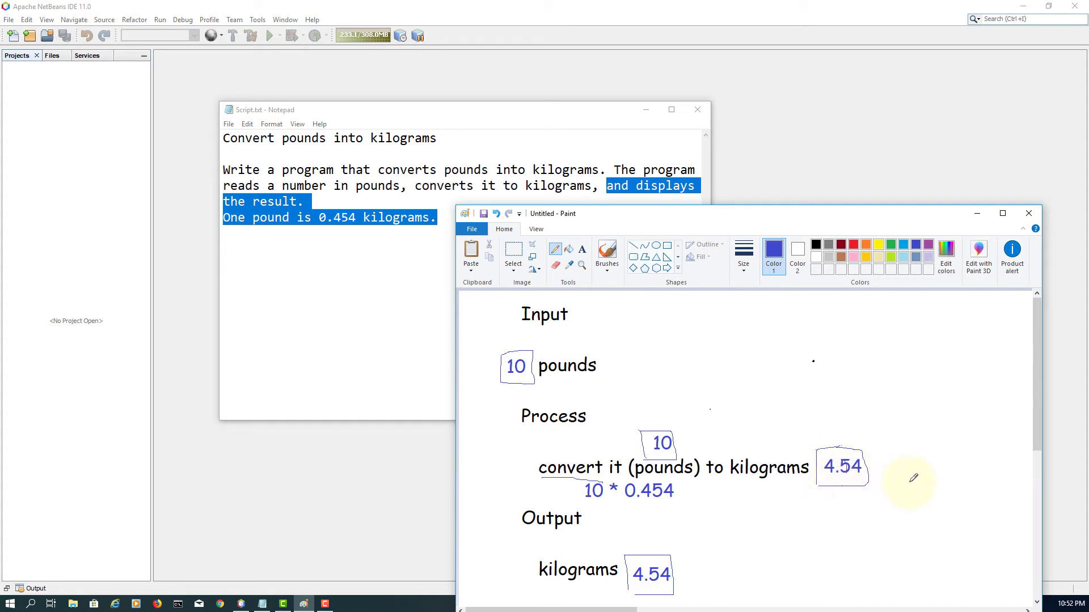
pyautogui.moveTo(892, 472)
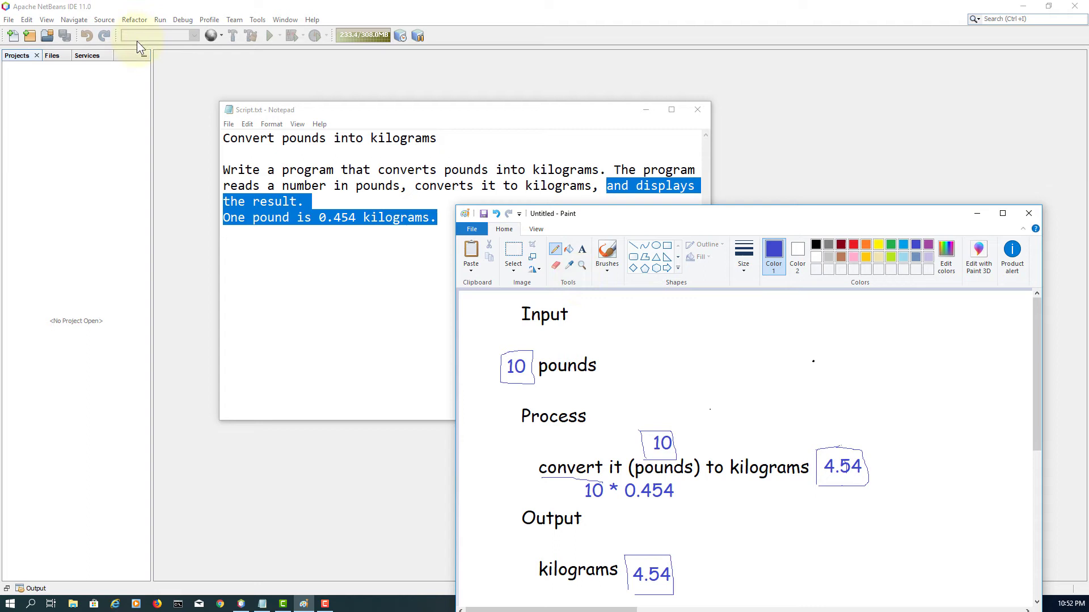
pyautogui.moveTo(13, 19)
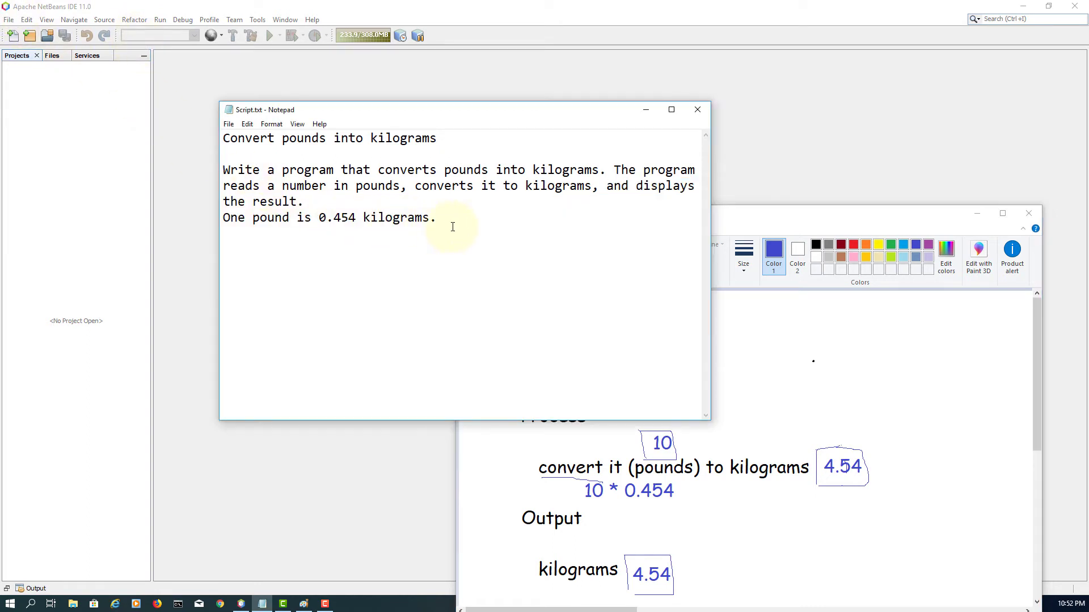
pyautogui.rightClick(452, 225)
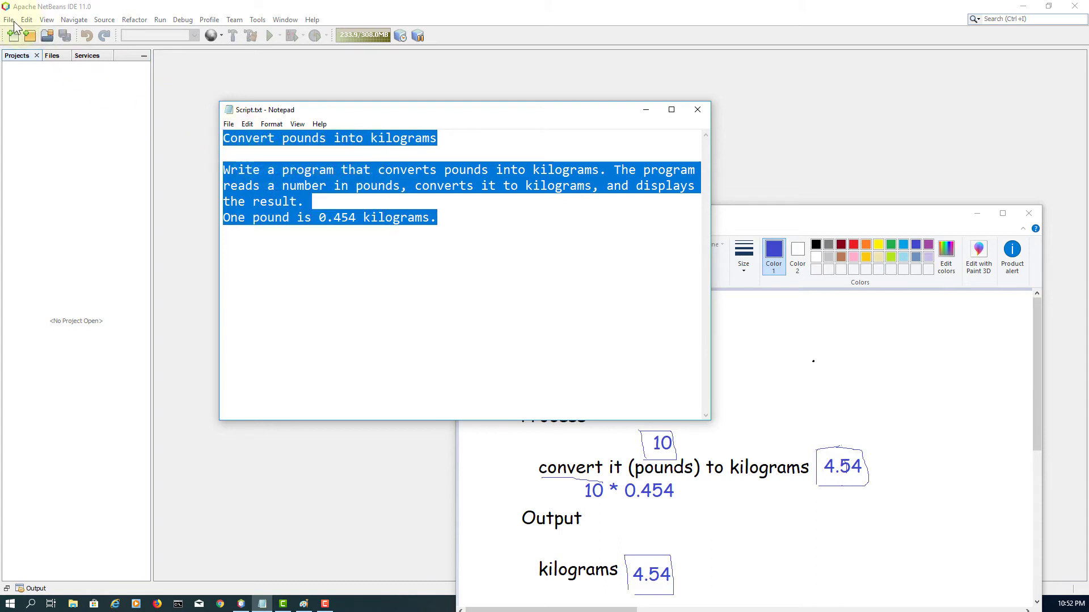
pyautogui.click(30, 35)
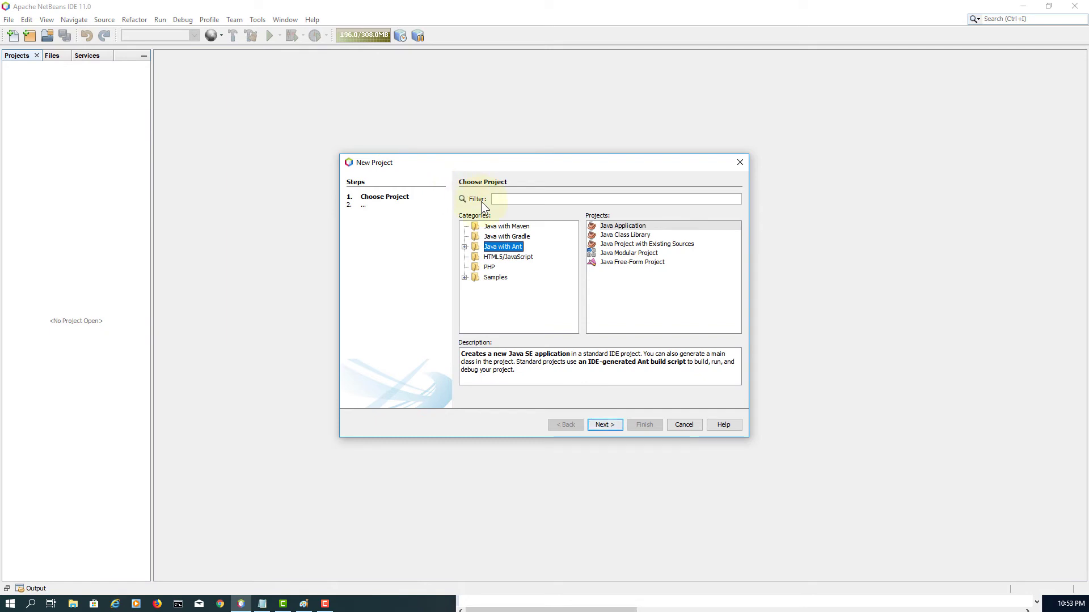
# Create the new Java Application project JavaApplication11 with its main class open.
pyautogui.click(603, 424)
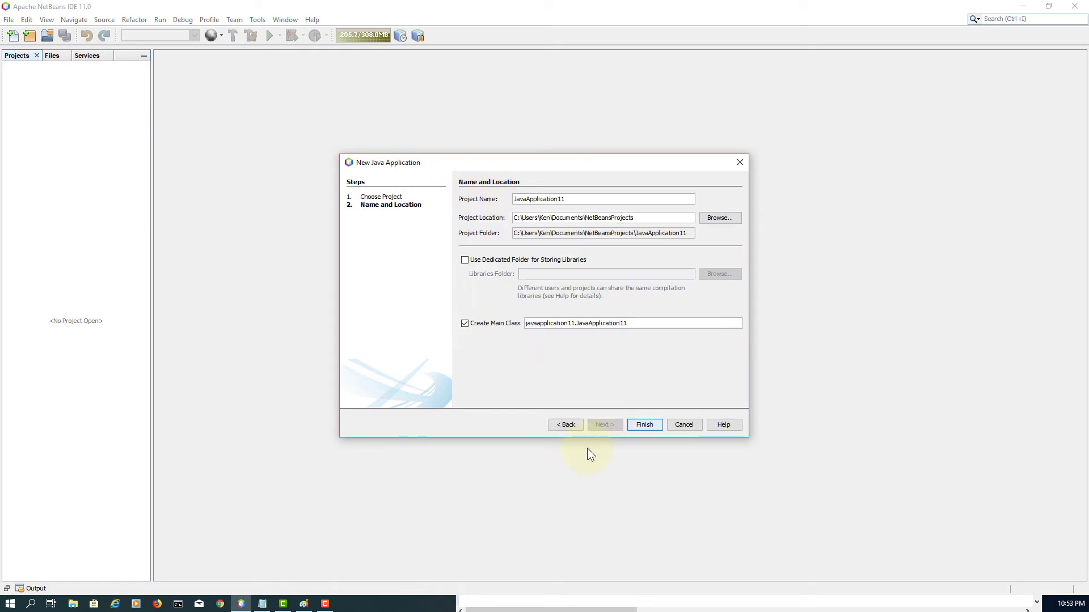
pyautogui.moveTo(631, 424)
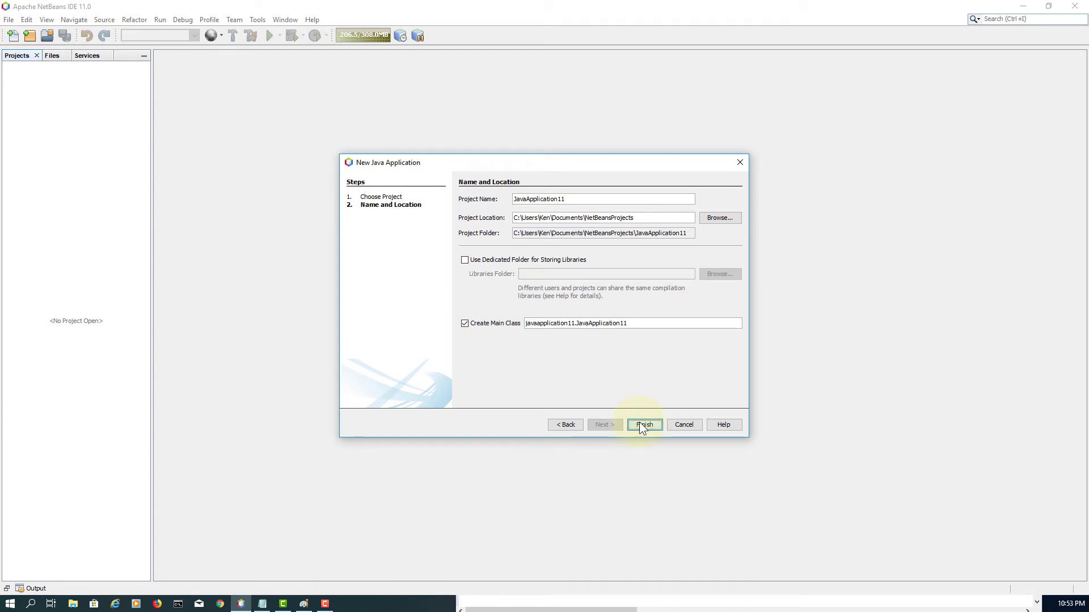
pyautogui.click(643, 425)
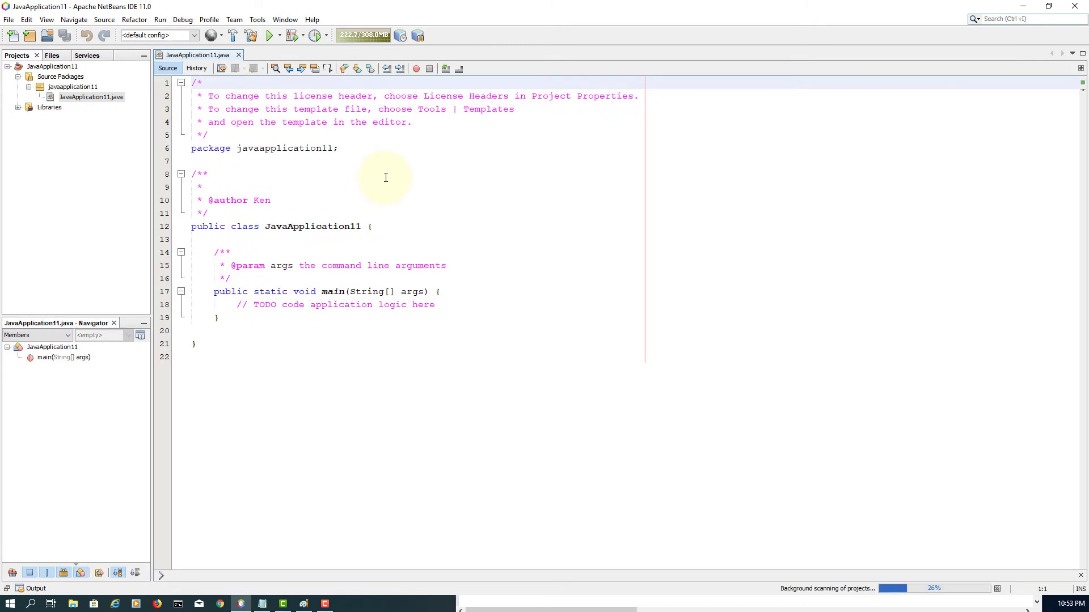
pyautogui.moveTo(386, 141)
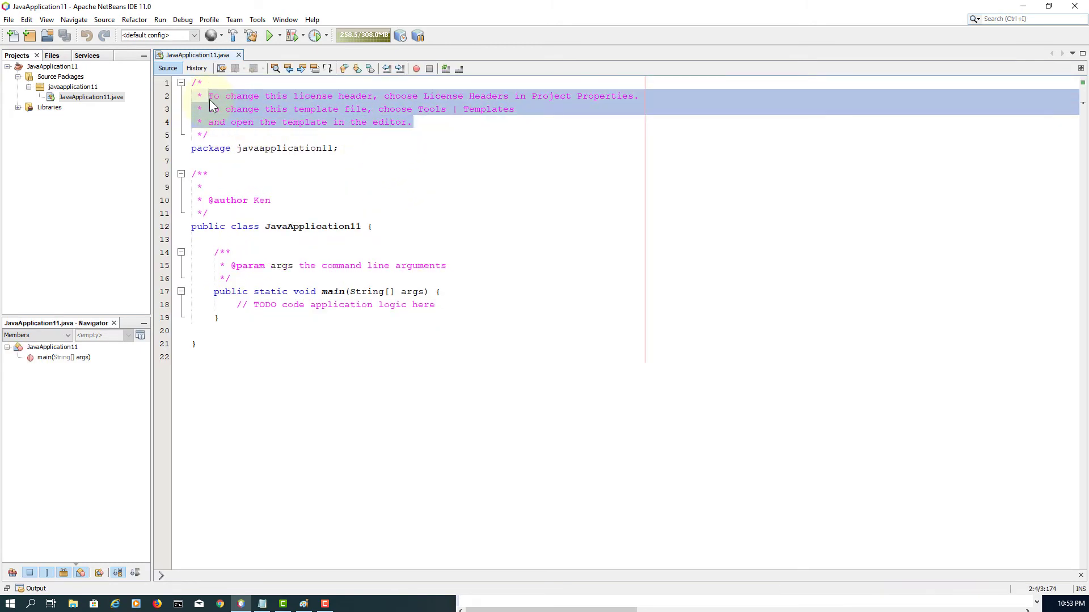
# Paste the pounds-to-kilograms description over the license header comment.
pyautogui.rightClick(212, 104)
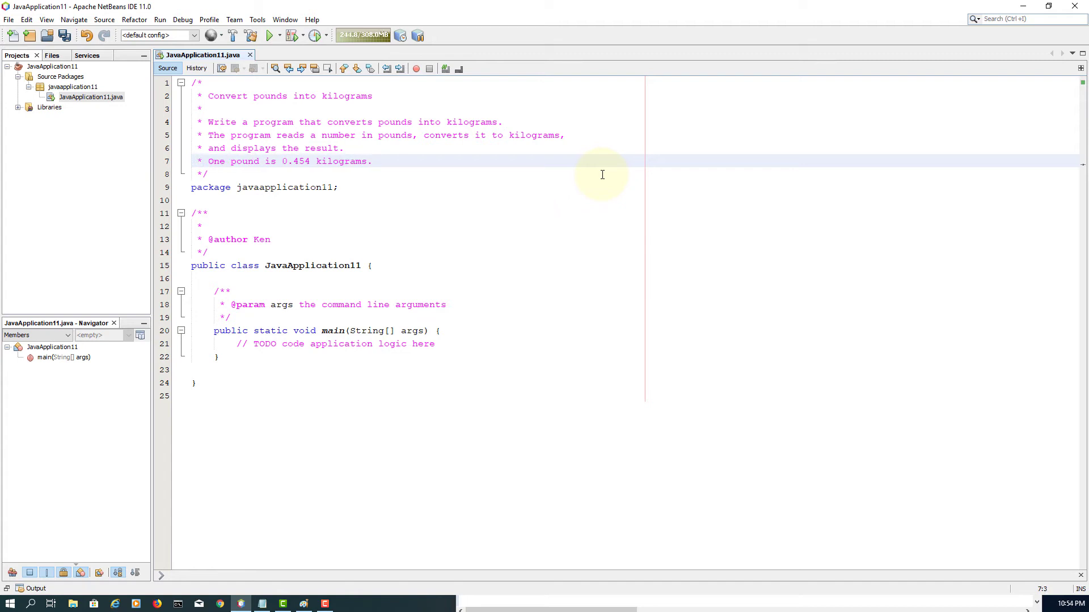
pyautogui.moveTo(184, 225)
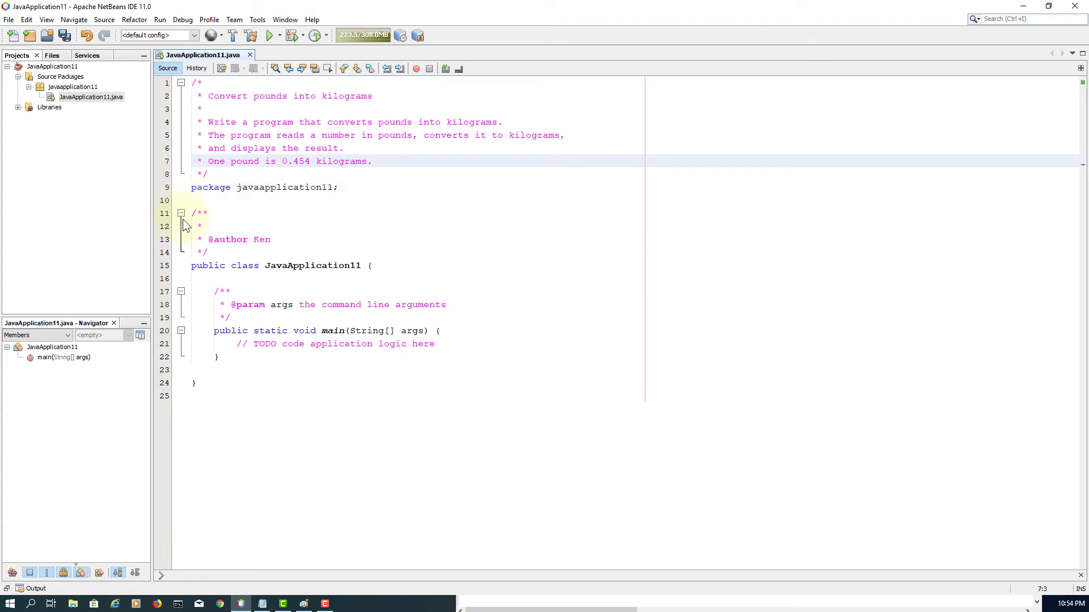
# Collapse the class and main-method Javadoc comments.
pyautogui.click(180, 213)
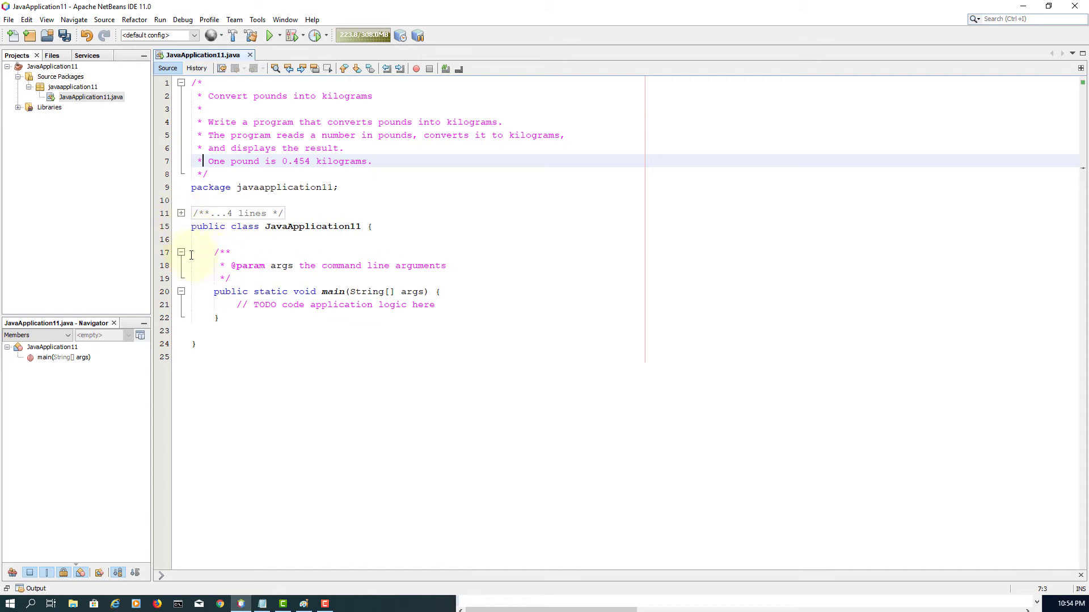
pyautogui.click(180, 251)
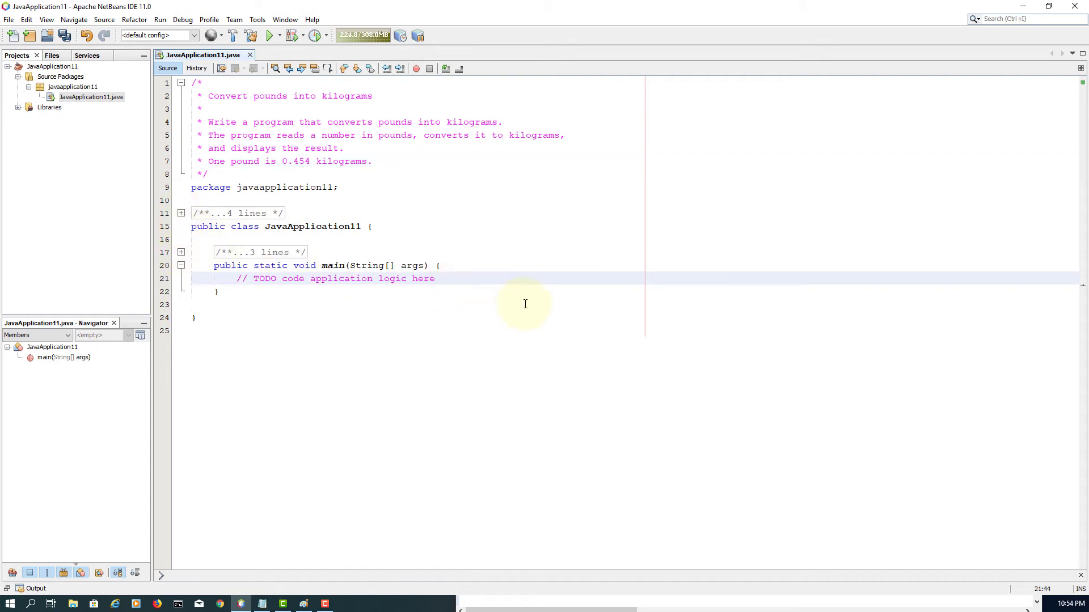
# Add // Input, // Process and // Output placeholder comments inside main.
pyautogui.write('//')
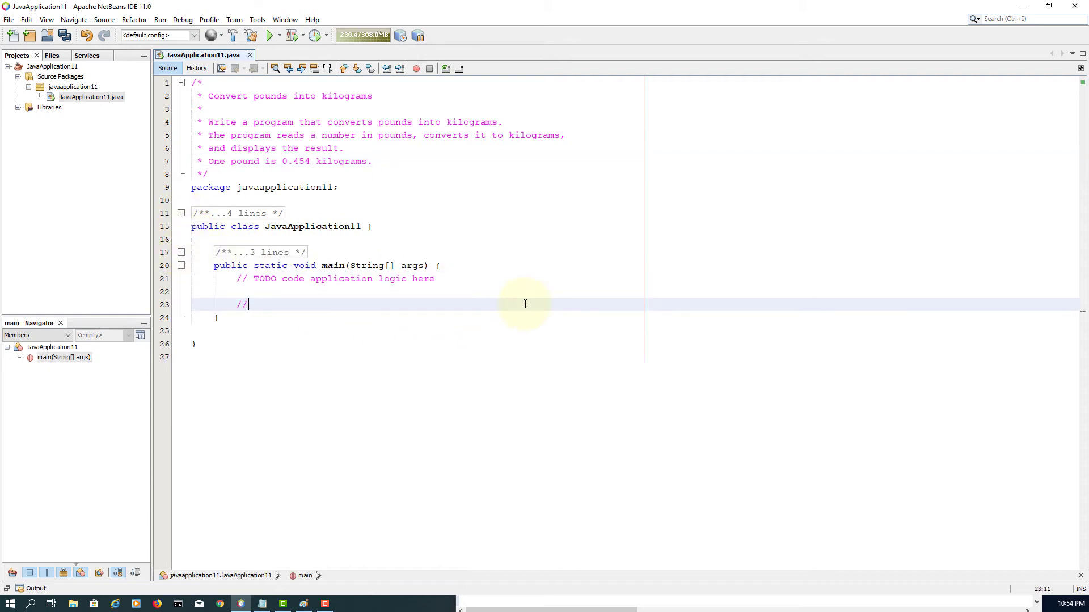
pyautogui.write('I')
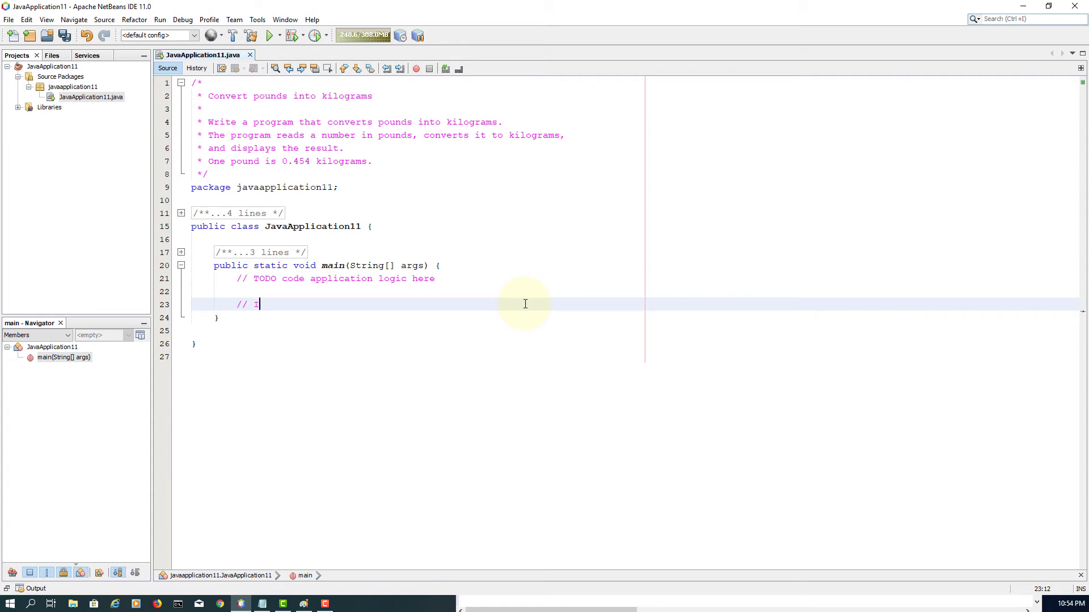
pyautogui.write('nput')
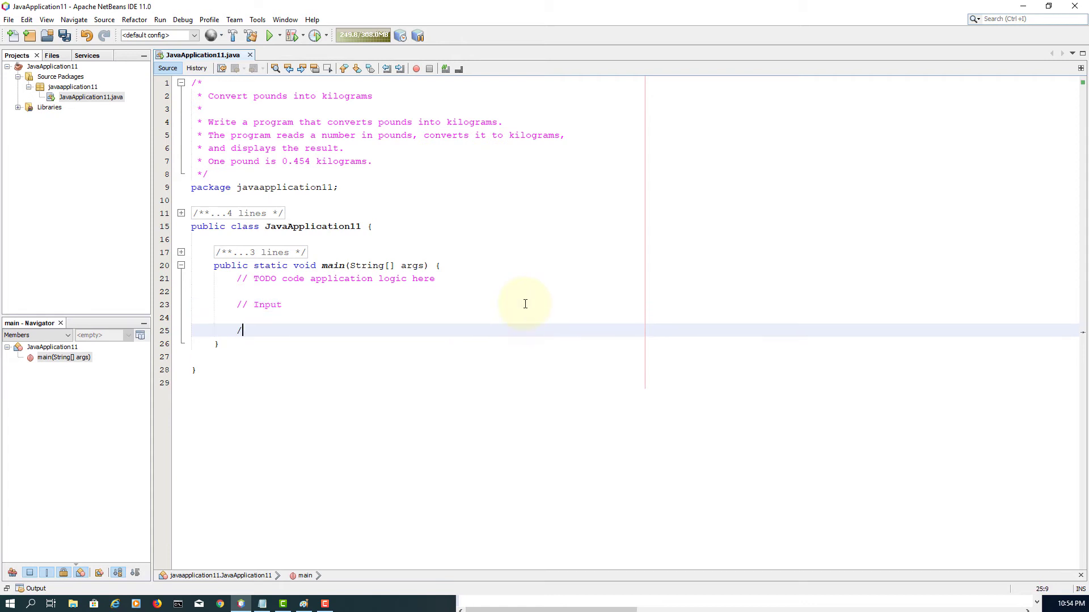
pyautogui.write('/ Process')
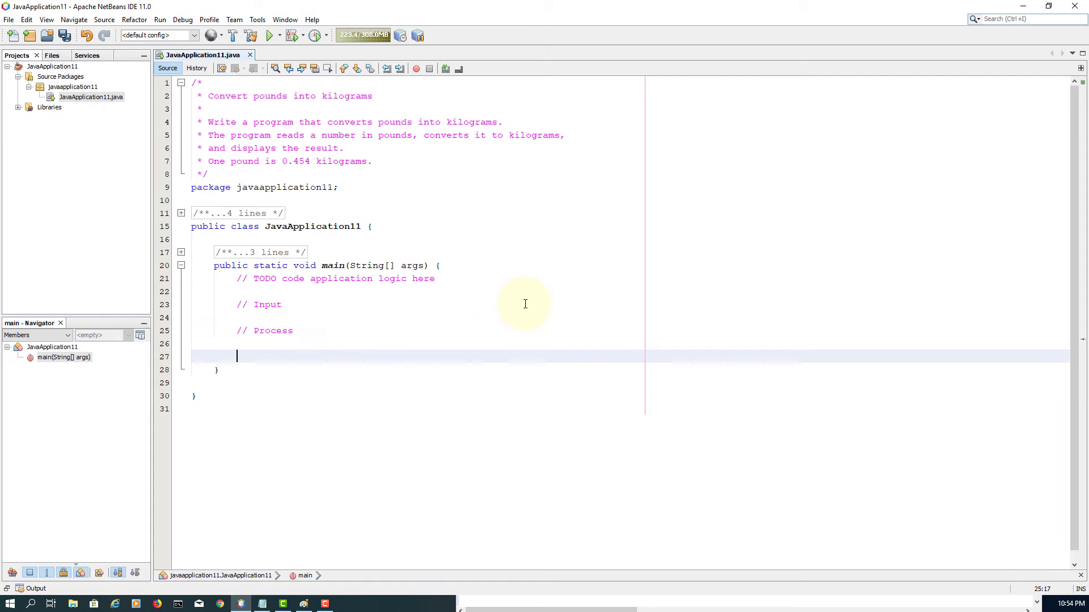
pyautogui.write('// Ou')
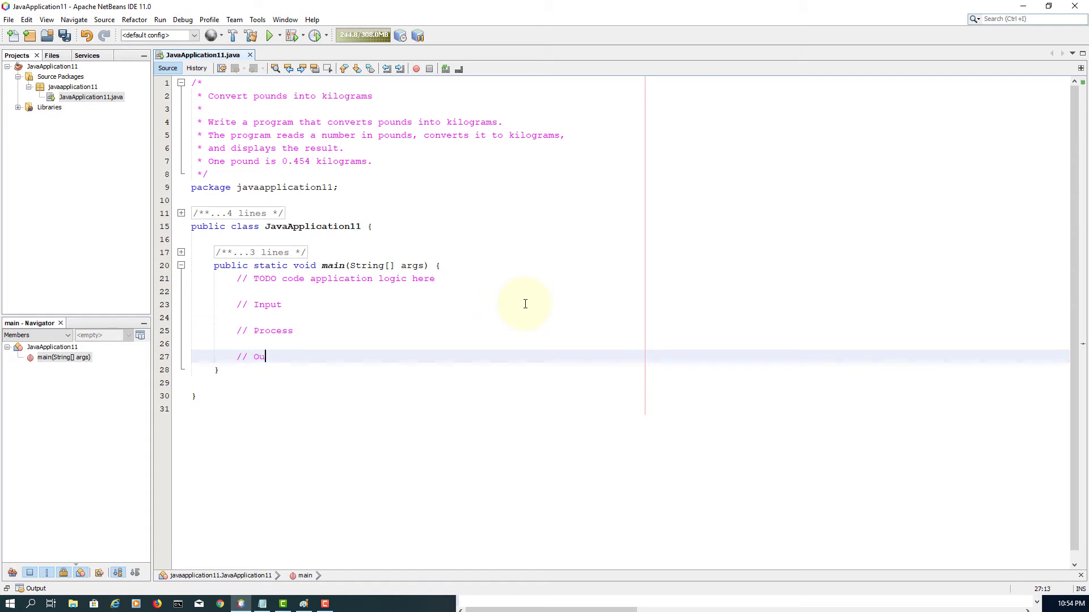
pyautogui.write('tput')
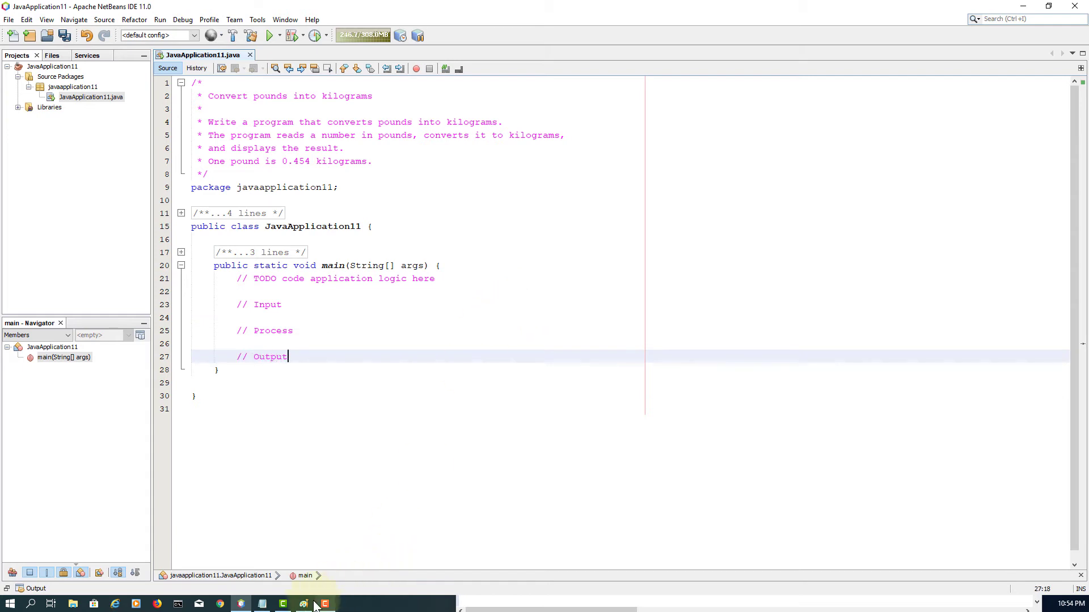
pyautogui.click(314, 603)
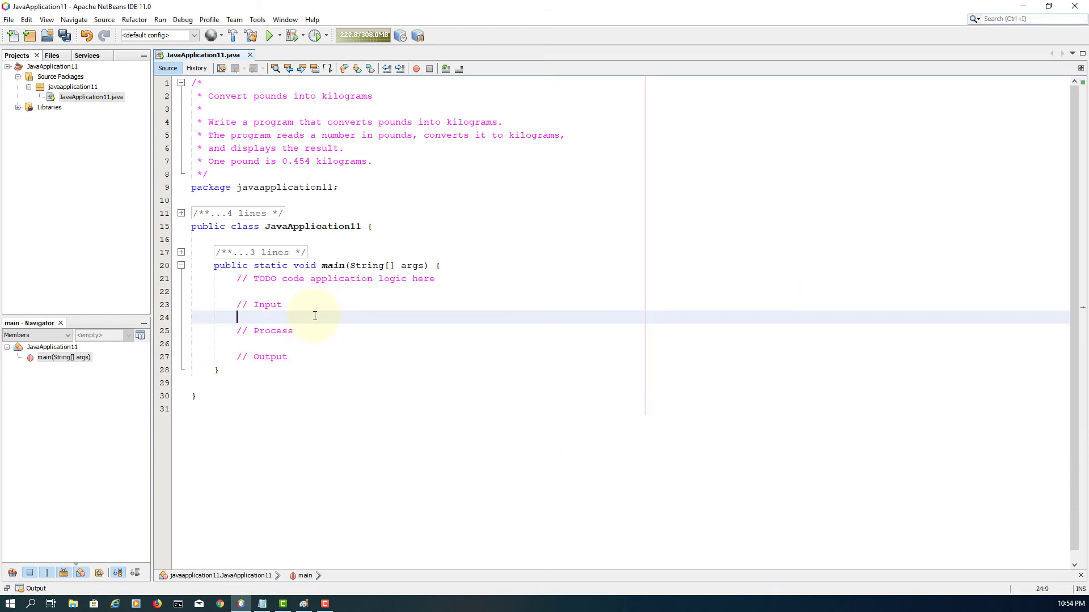
# Declare 'double pounds = 10.0; // test data 10.0' under the Input comment.
pyautogui.write('double')
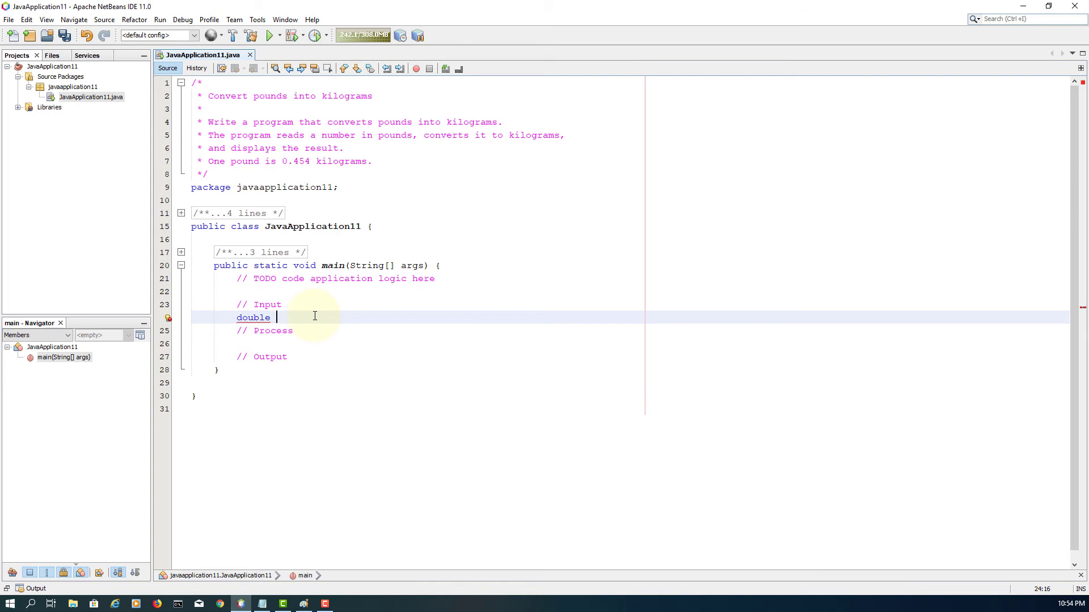
pyautogui.write('pound')
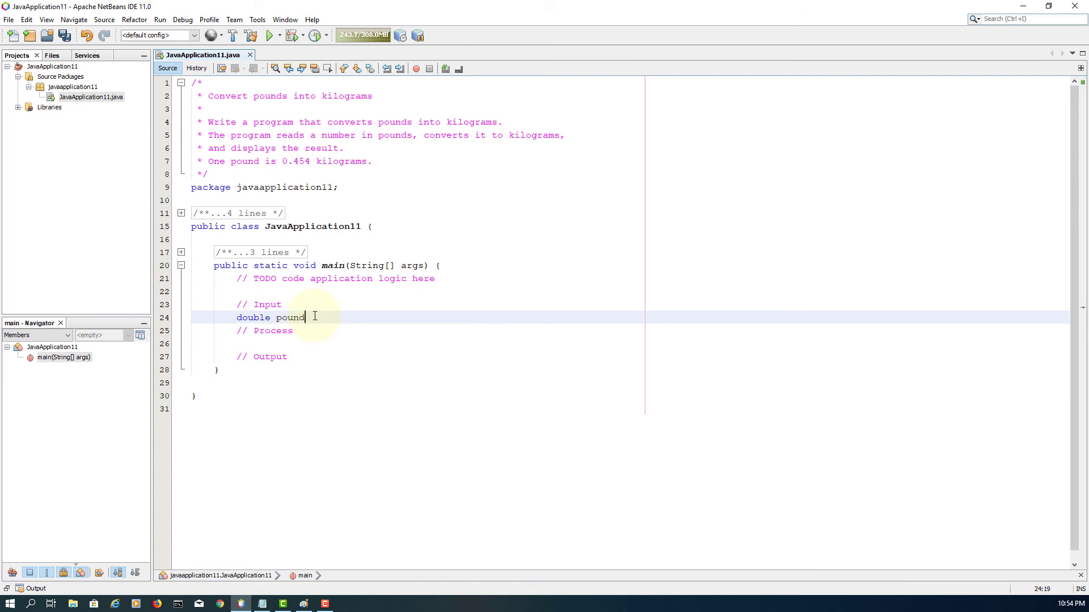
pyautogui.write('s = 0')
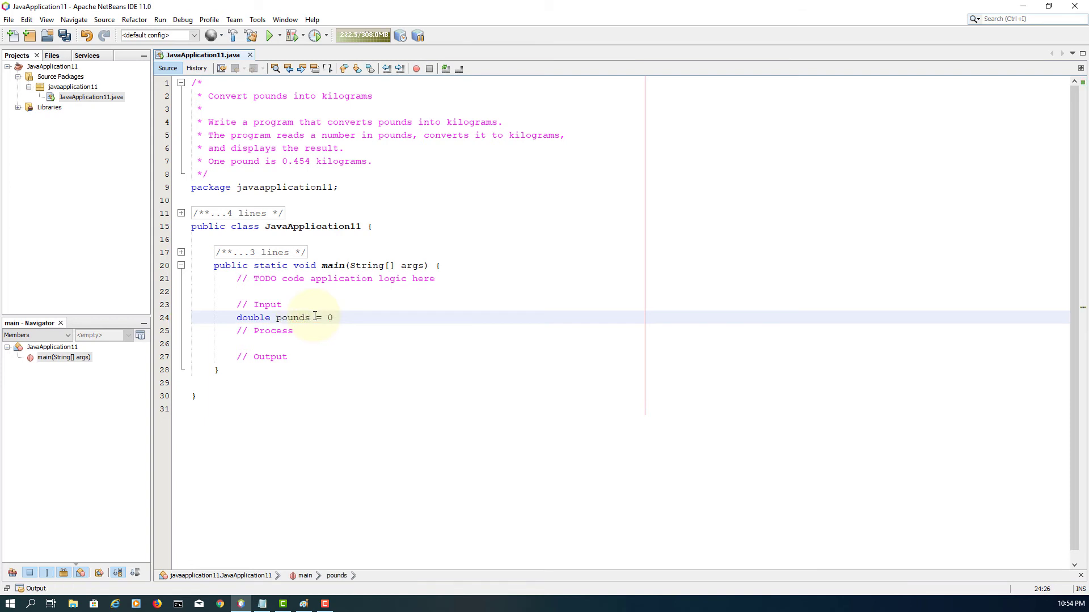
pyautogui.write('.0; // test da')
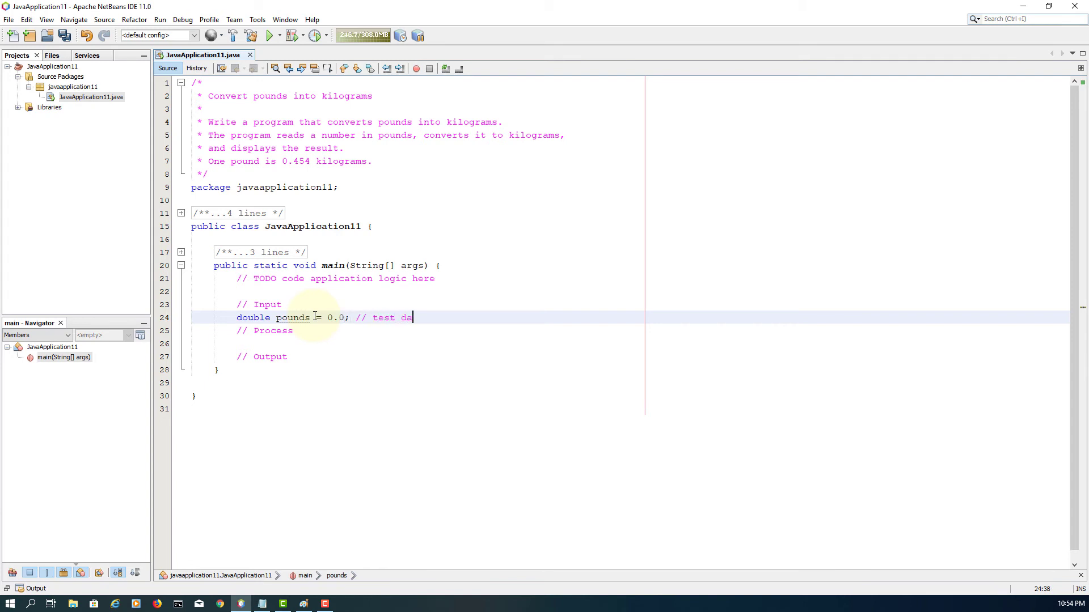
pyautogui.write('ta')
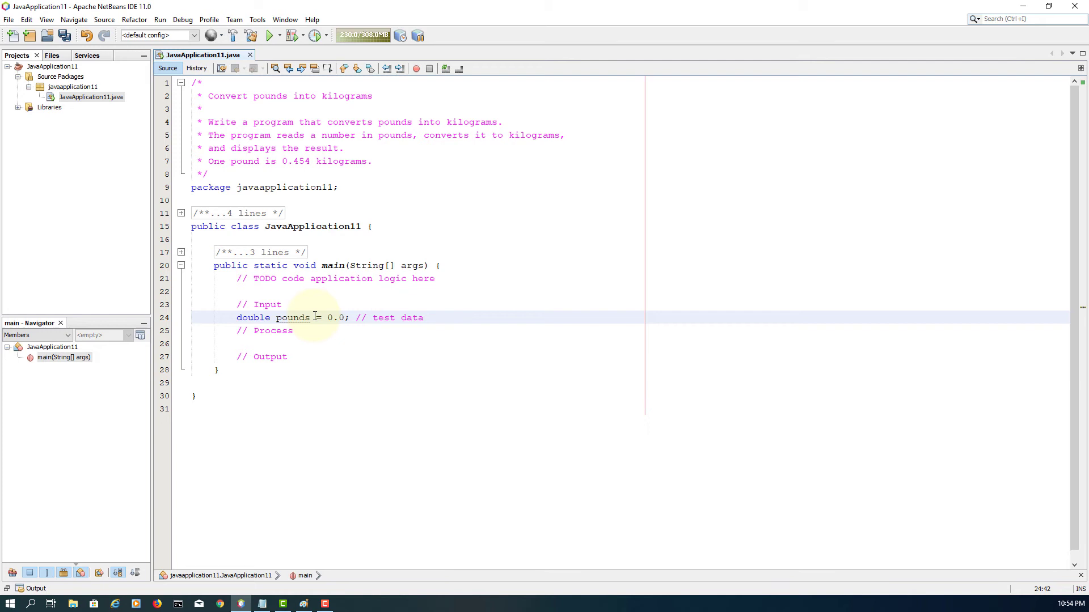
pyautogui.write('10')
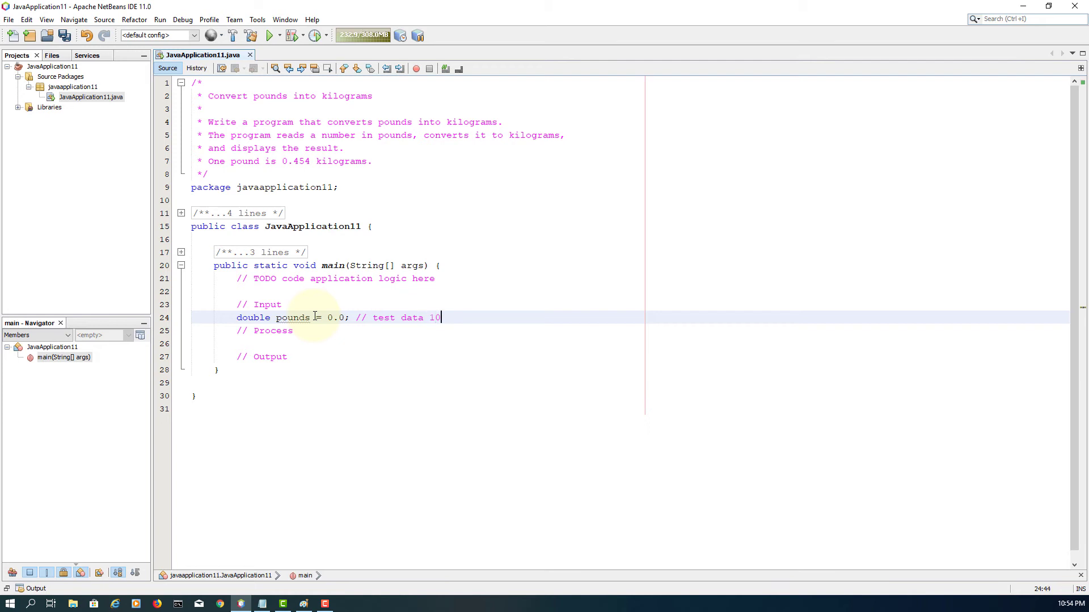
pyautogui.write('.0')
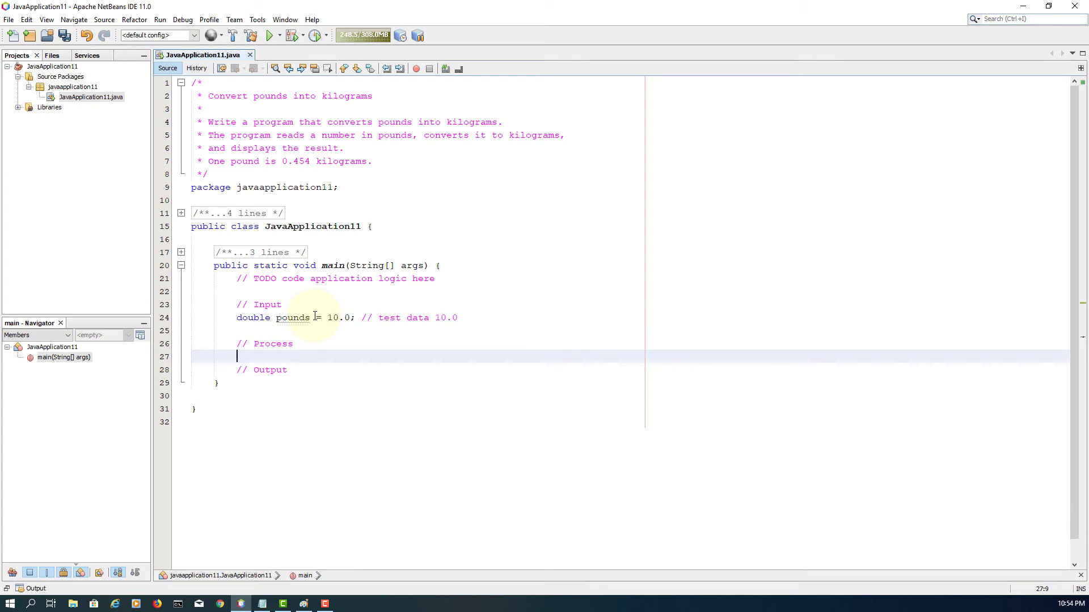
# Write 'double kilograms = pounds * 0.454;' under the Process comment and open lines under Output.
pyautogui.write('double')
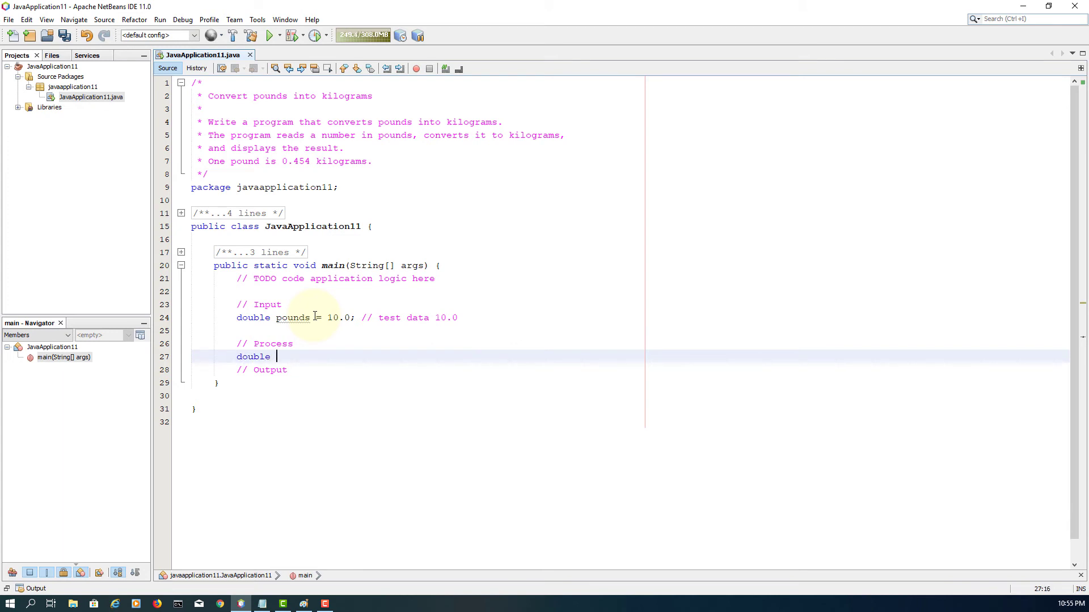
pyautogui.write('kilograms = p')
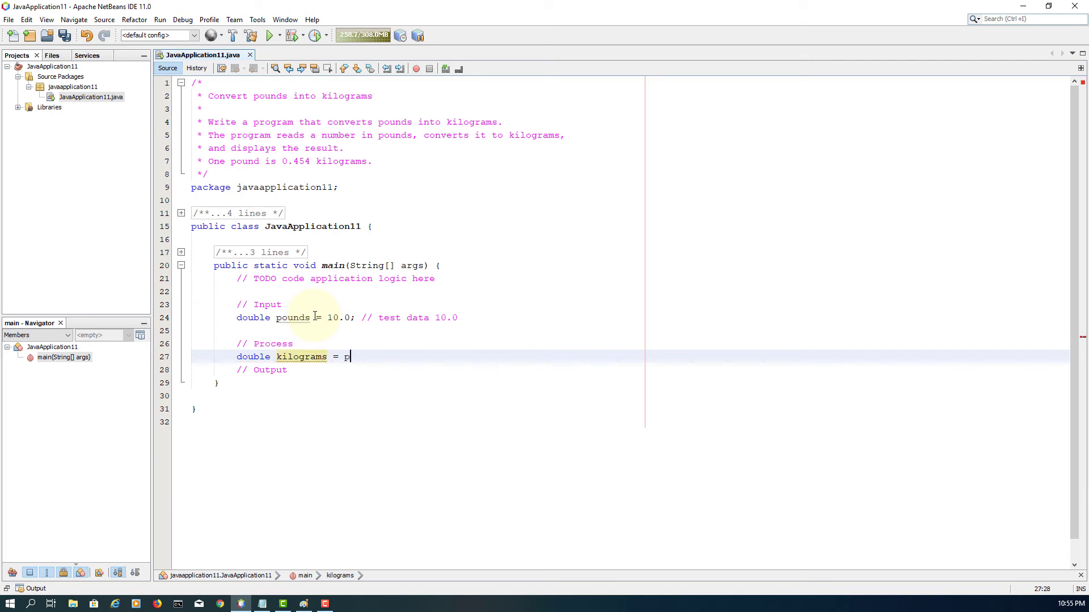
pyautogui.write('ounds *')
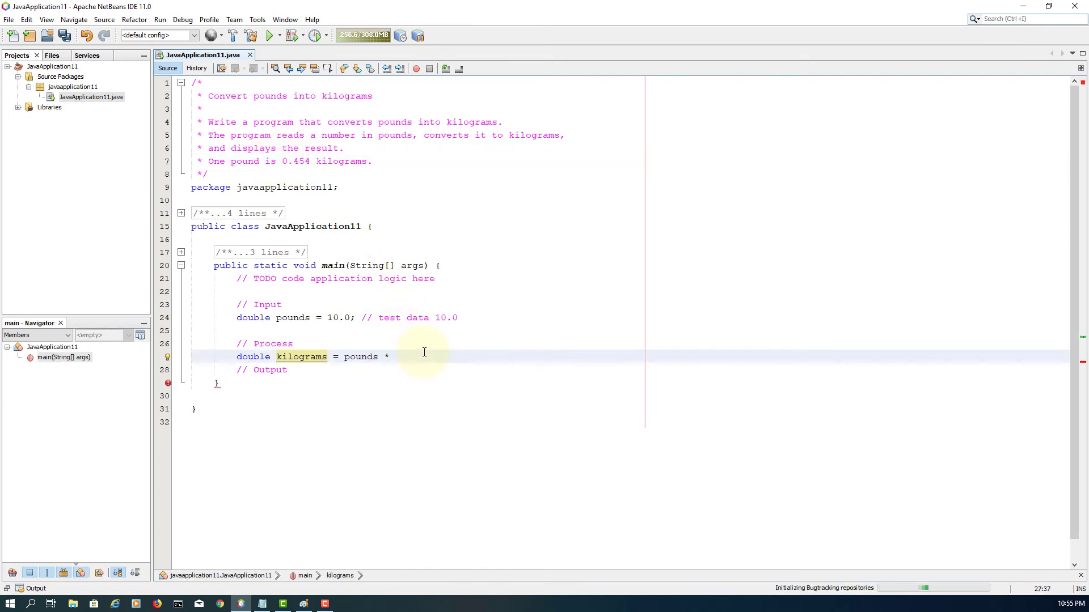
pyautogui.write('0.45')
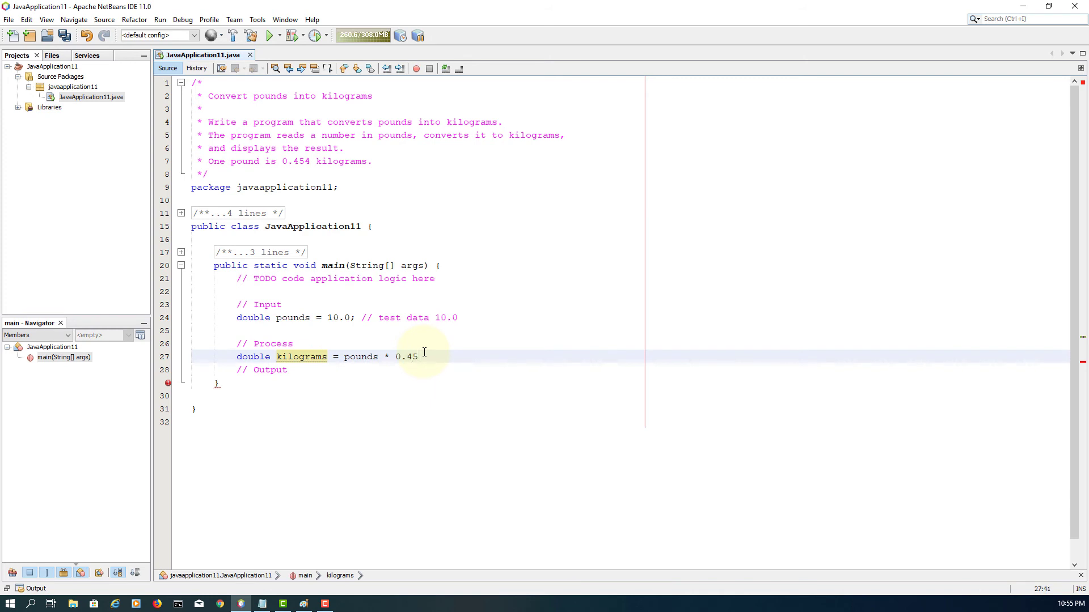
pyautogui.write('4;')
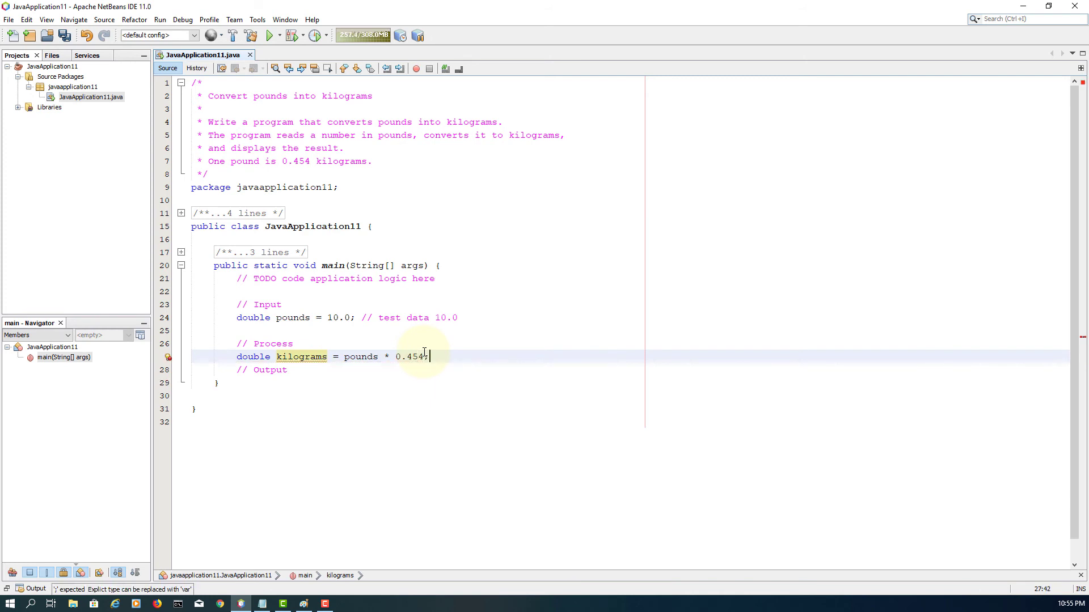
pyautogui.press('enter')
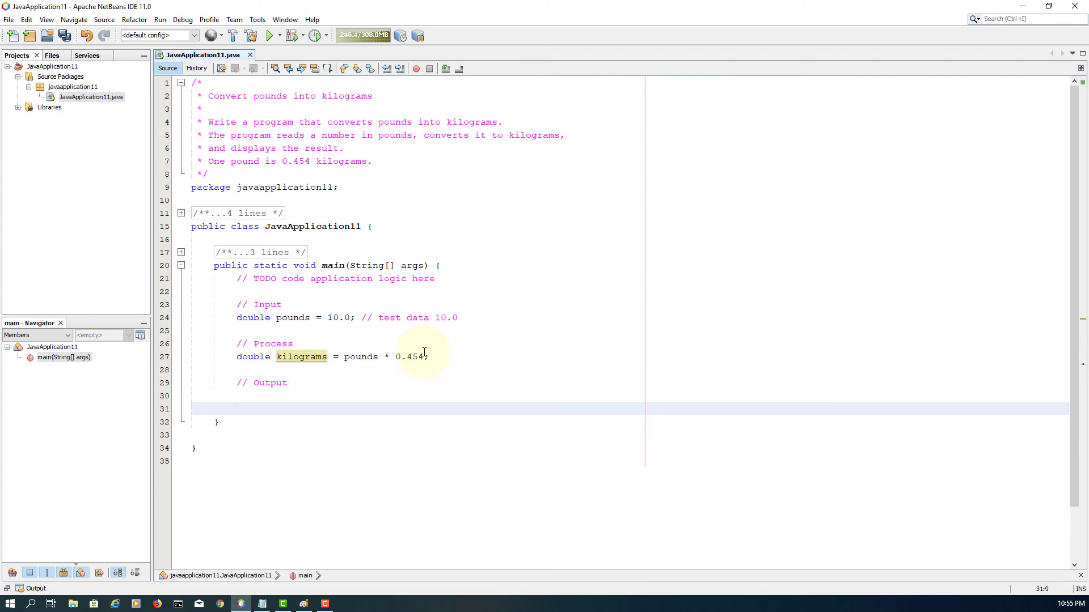
# Write 'System.out.println(kilograms);' under the Output comment.
pyautogui.write('System.ou')
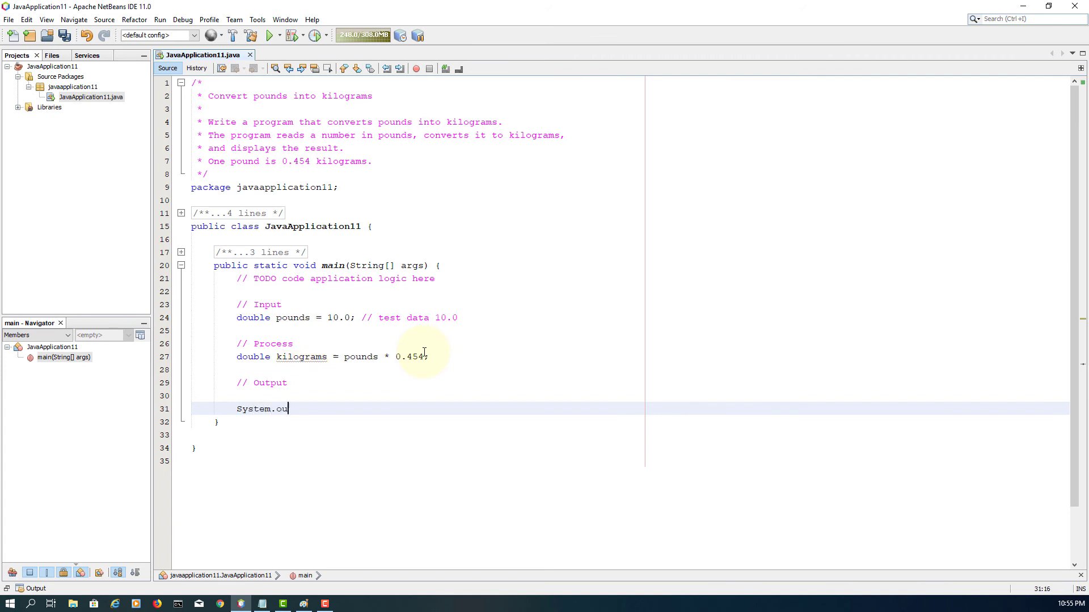
pyautogui.write('t.println();')
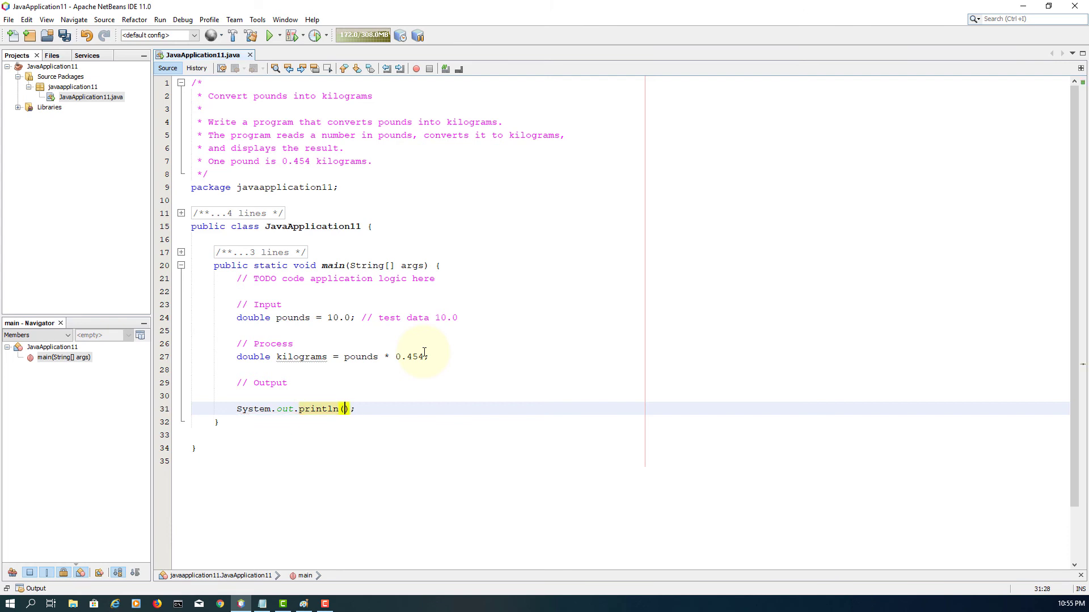
pyautogui.write('kilograms')
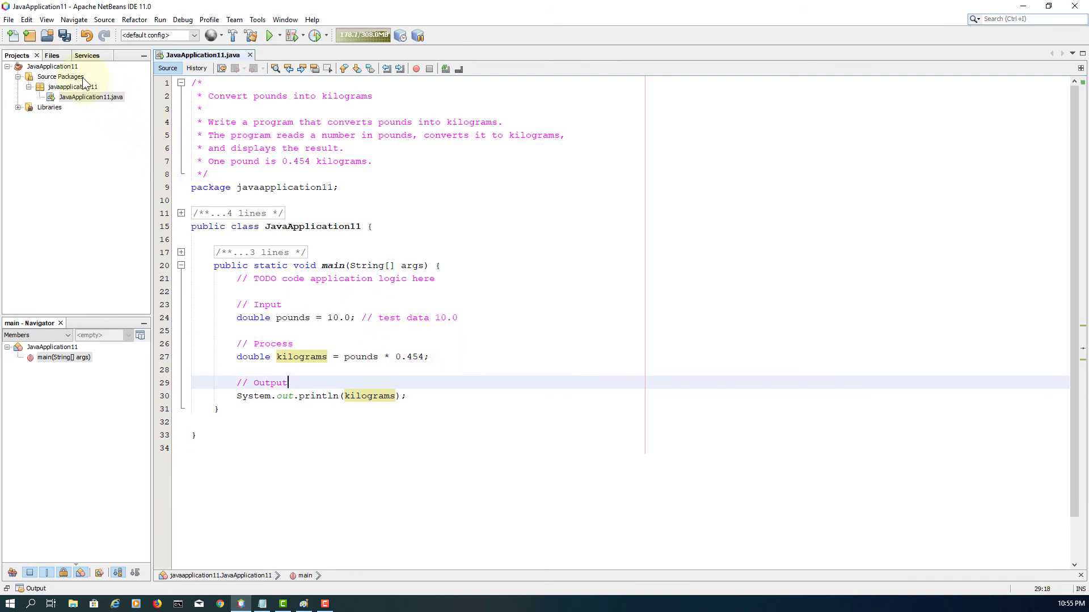
# Select the JavaApplication11 project, view the source file's actions and dismiss them.
pyautogui.click(54, 66)
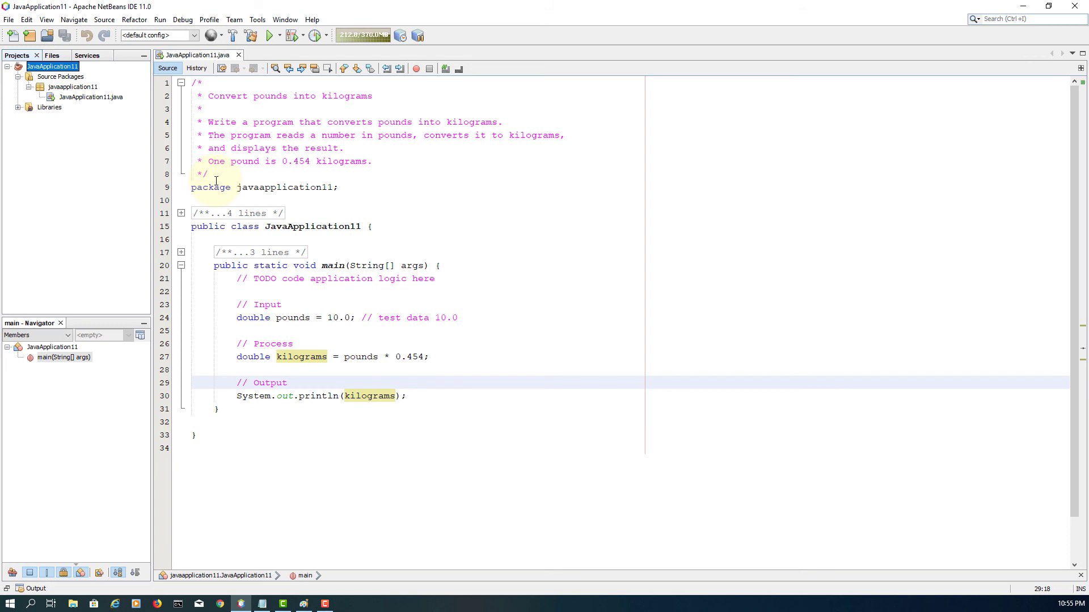
pyautogui.rightClick(88, 96)
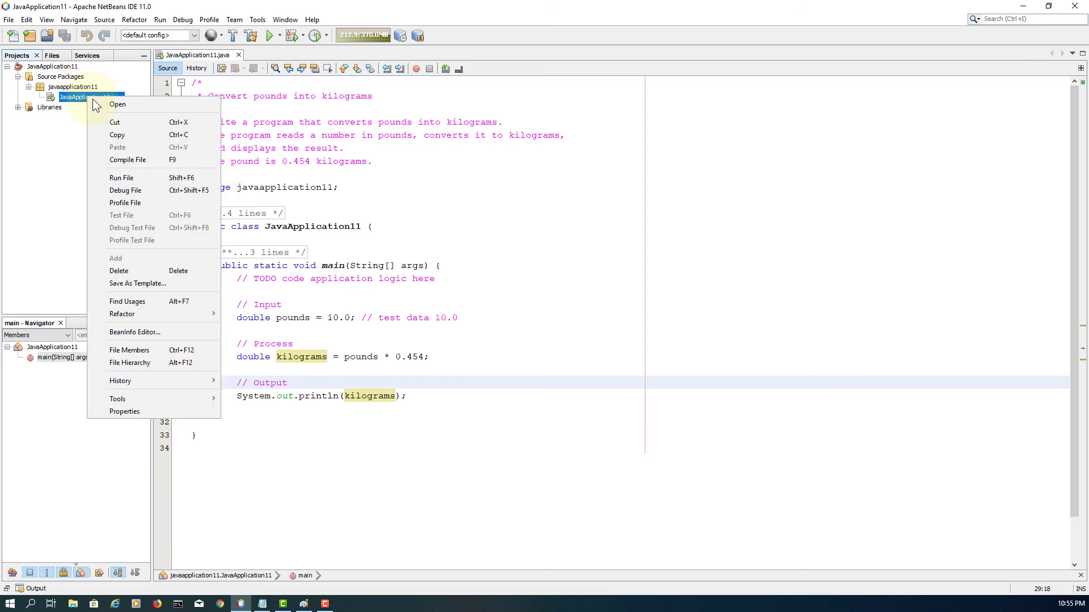
pyautogui.click(122, 179)
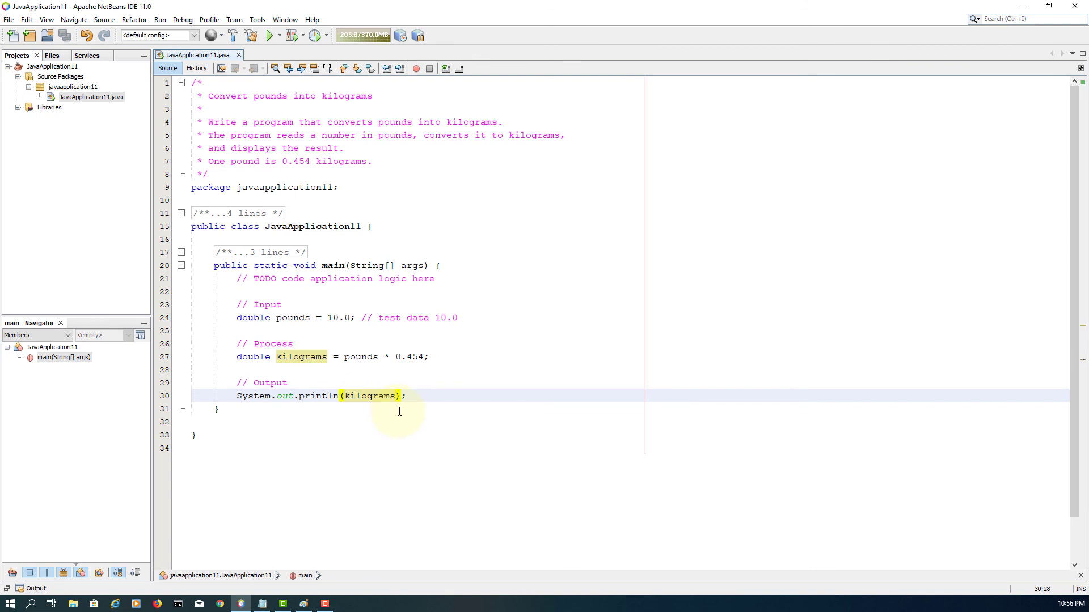
# Change the println argument to pounds + " is " + kilograms + " kilograms.".
pyautogui.write('pounds')
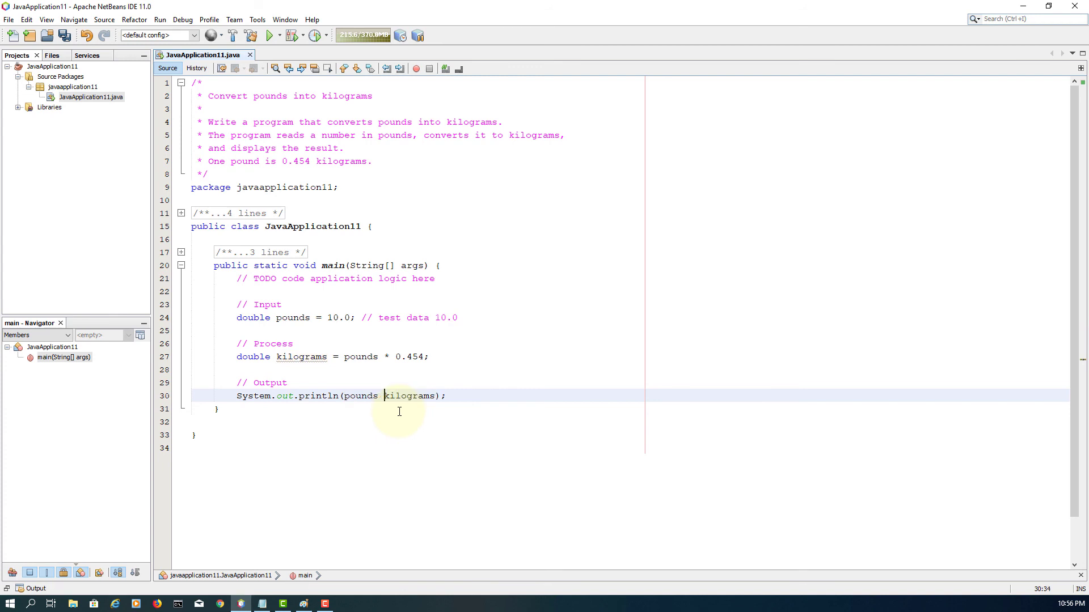
pyautogui.write('+ " is " +')
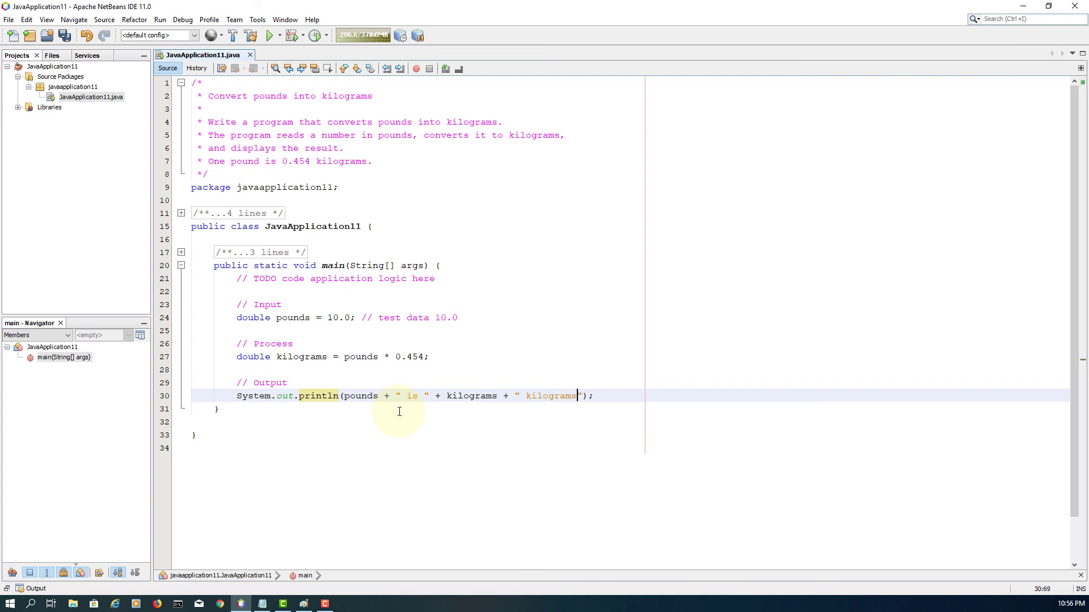
pyautogui.write('.')
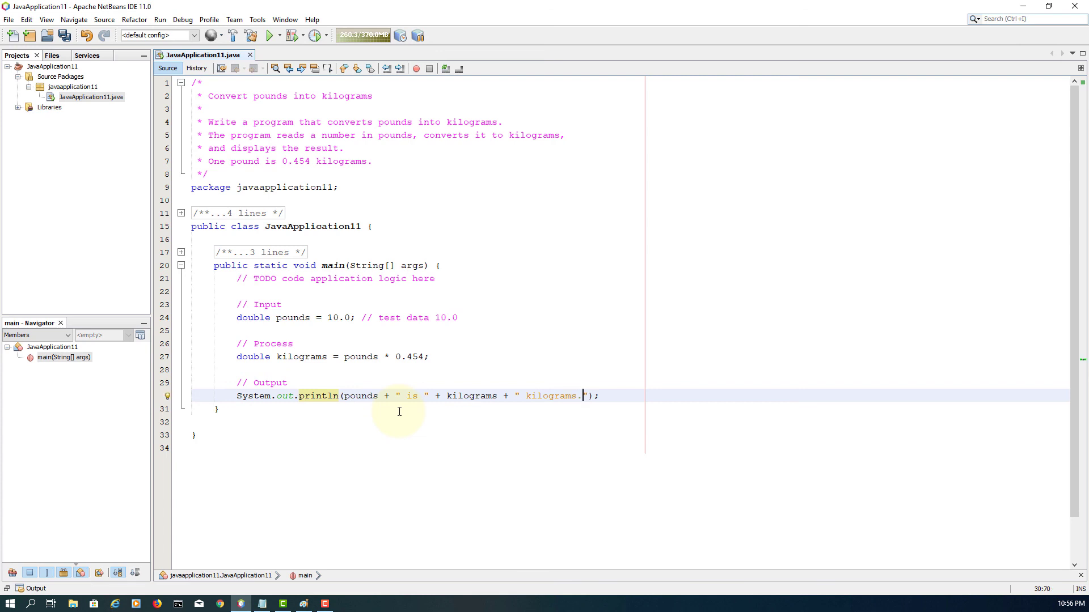
pyautogui.rightClick(48, 66)
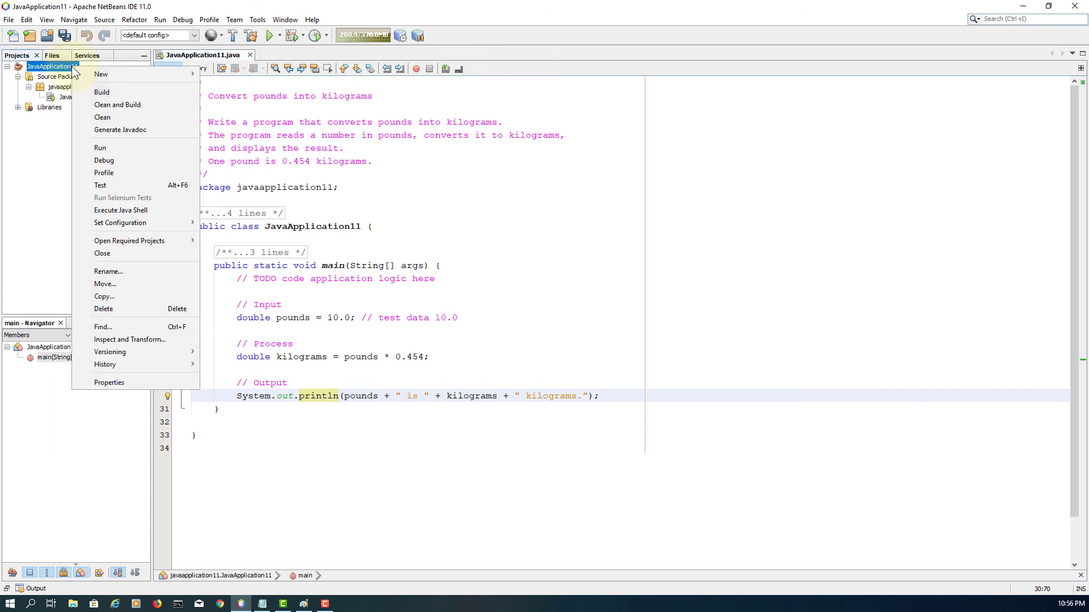
pyautogui.moveTo(116, 104)
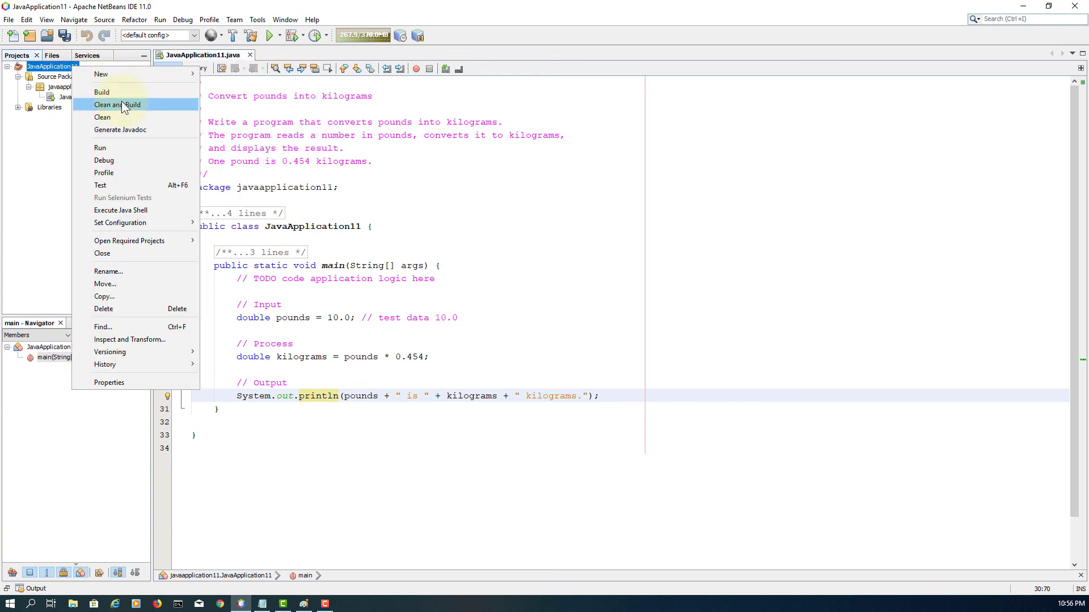
# Clean and build JavaApplication11, then run JavaApplication11.java from its context actions.
pyautogui.click(117, 104)
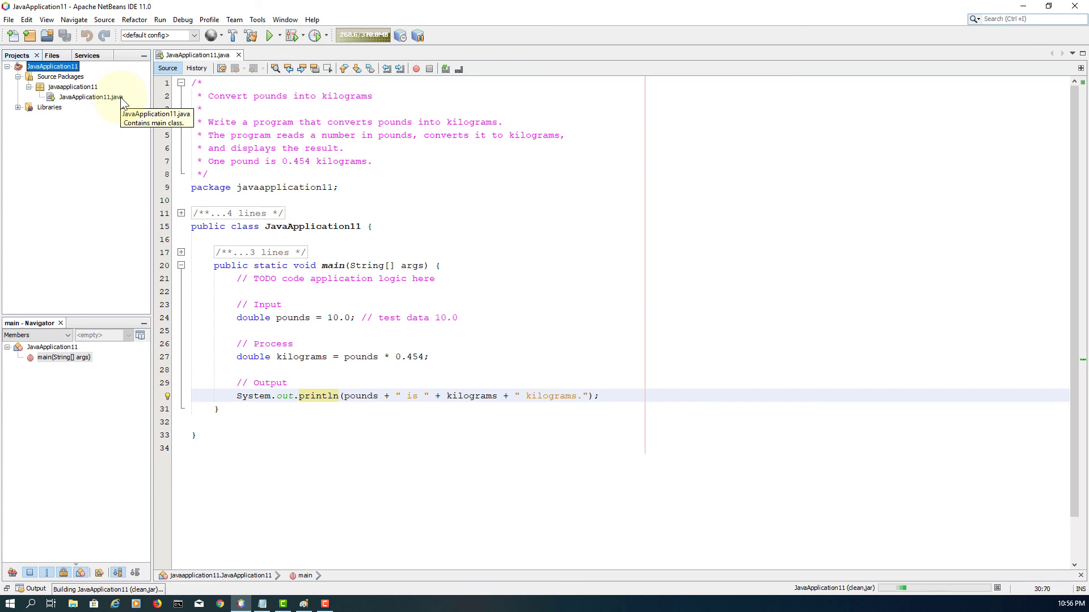
pyautogui.rightClick(88, 97)
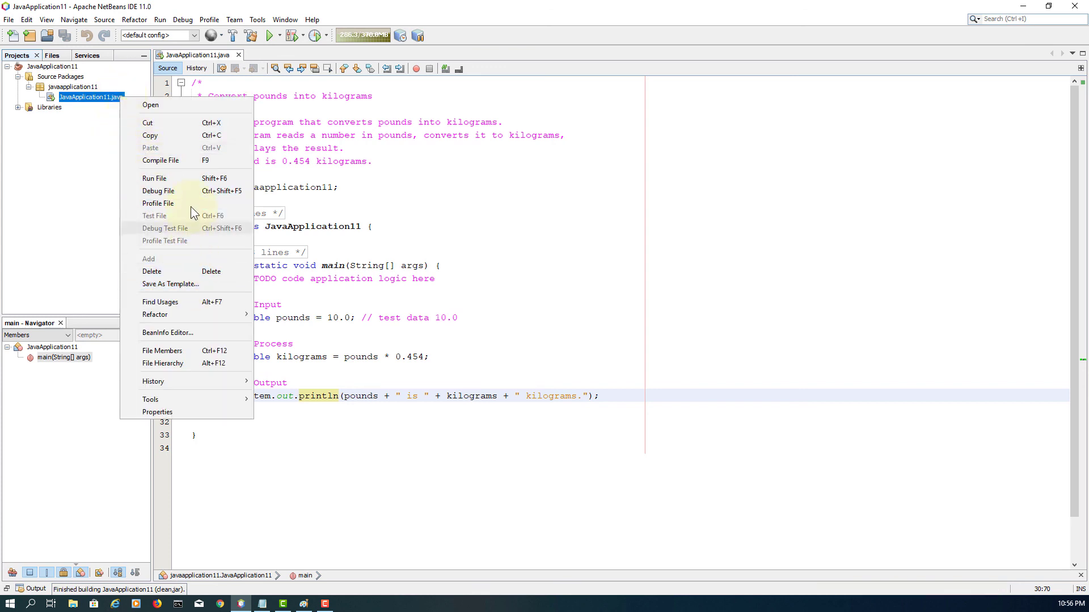
pyautogui.click(154, 178)
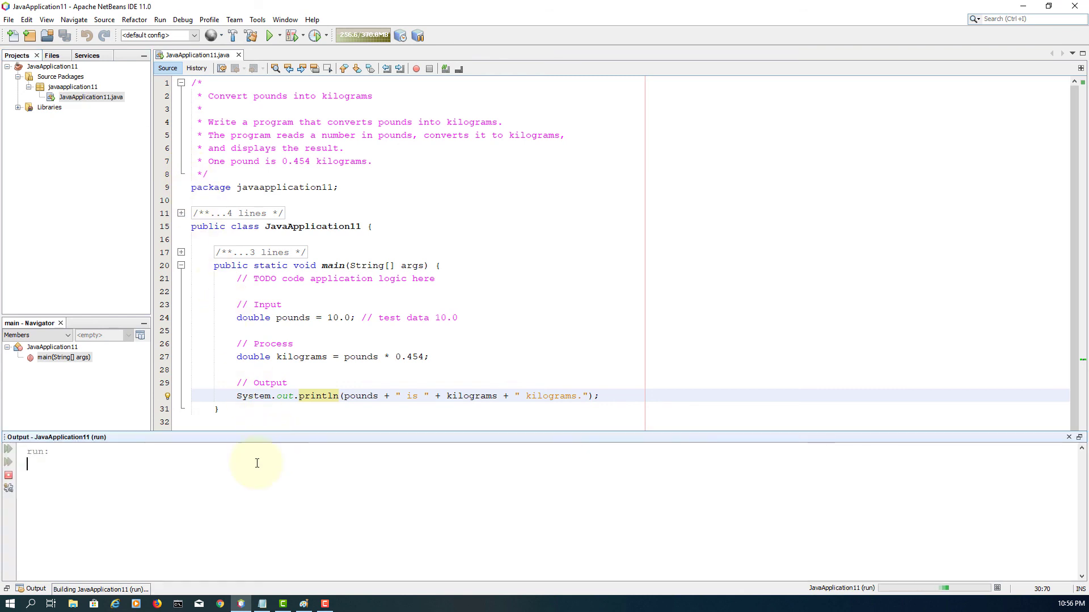
# Check the Output window shows '10.0 is 4.54 kilograms.' and BUILD SUCCESSFUL.
pyautogui.click(270, 35)
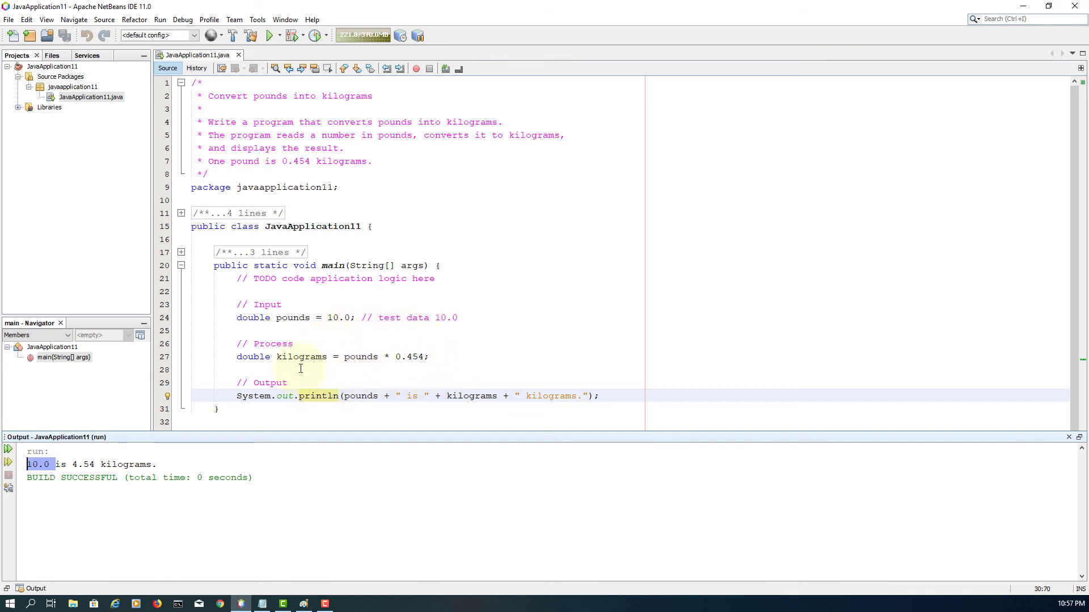
pyautogui.moveTo(585, 410)
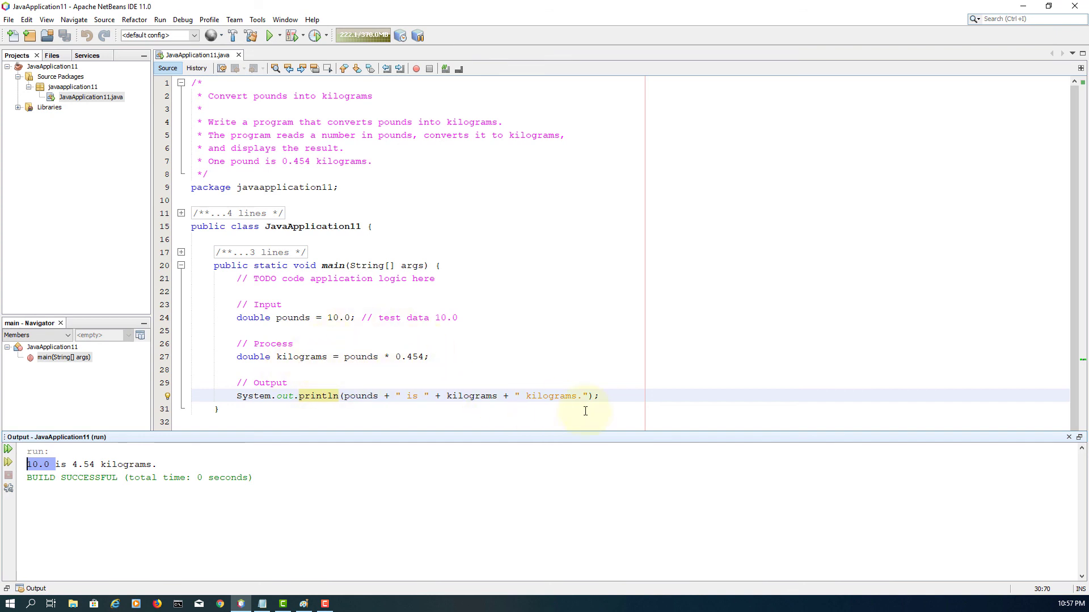
pyautogui.moveTo(587, 420)
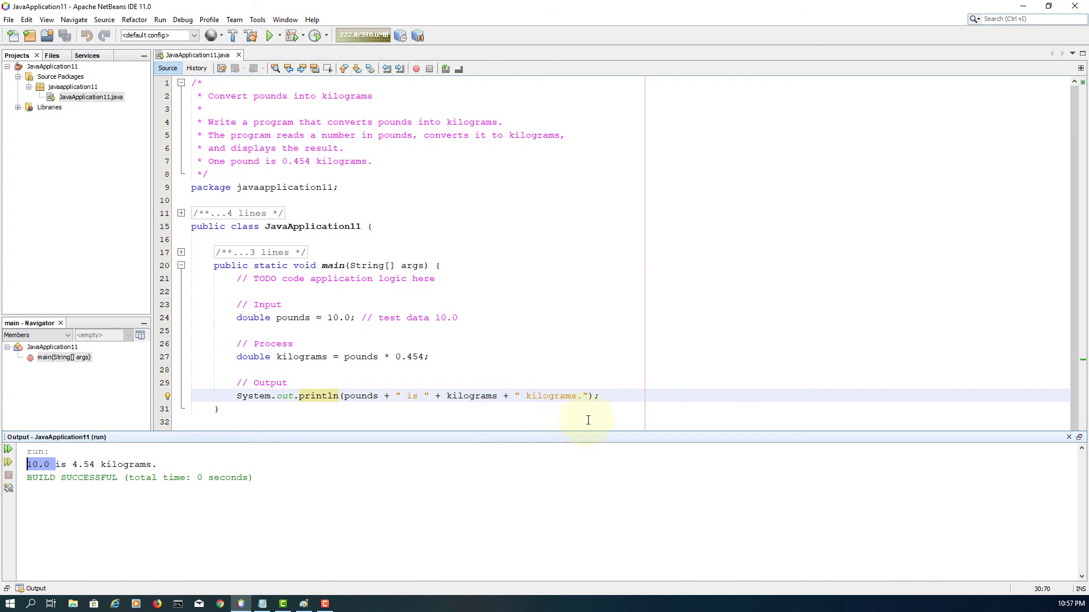
pyautogui.moveTo(459, 249)
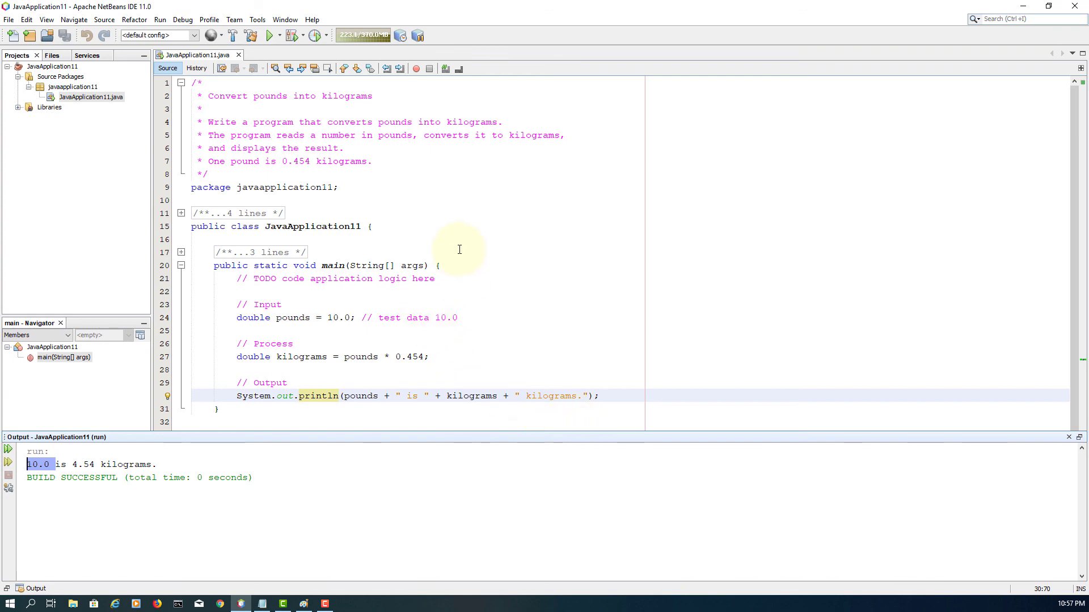